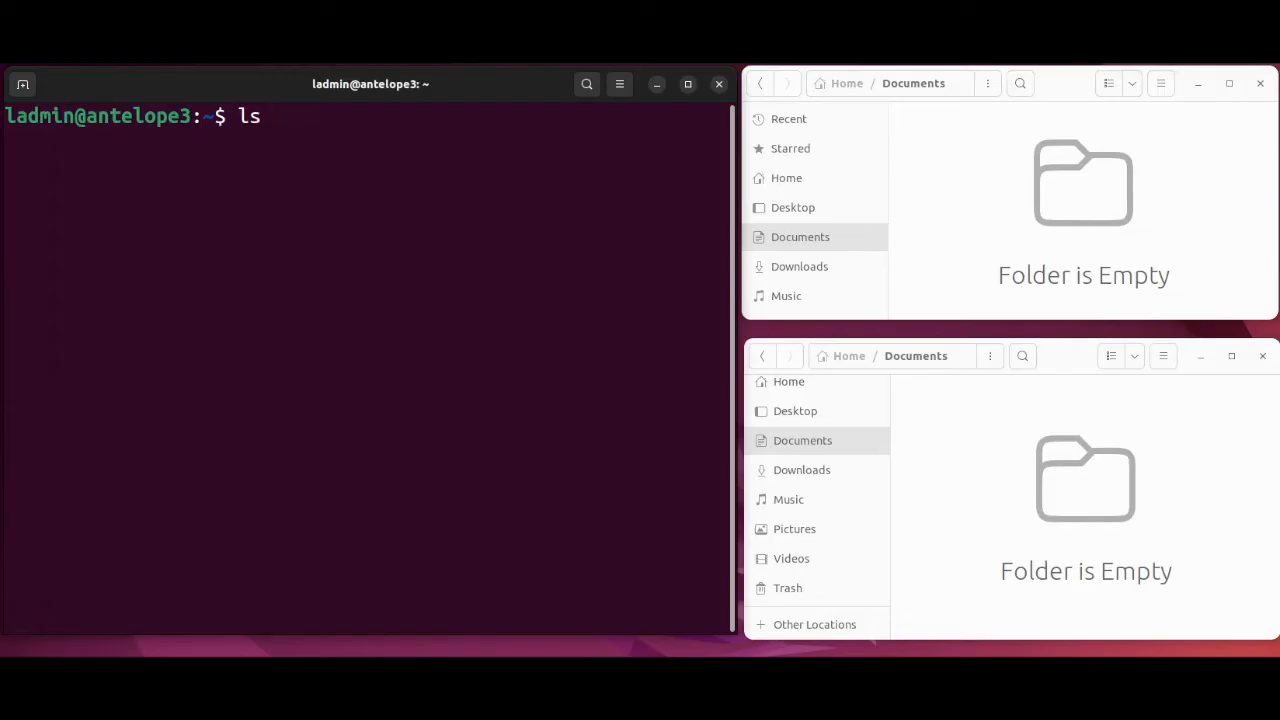
# Confirm the home folder with pwd, then change directory into Documents
pyautogui.write('pe3:~$ pwd')
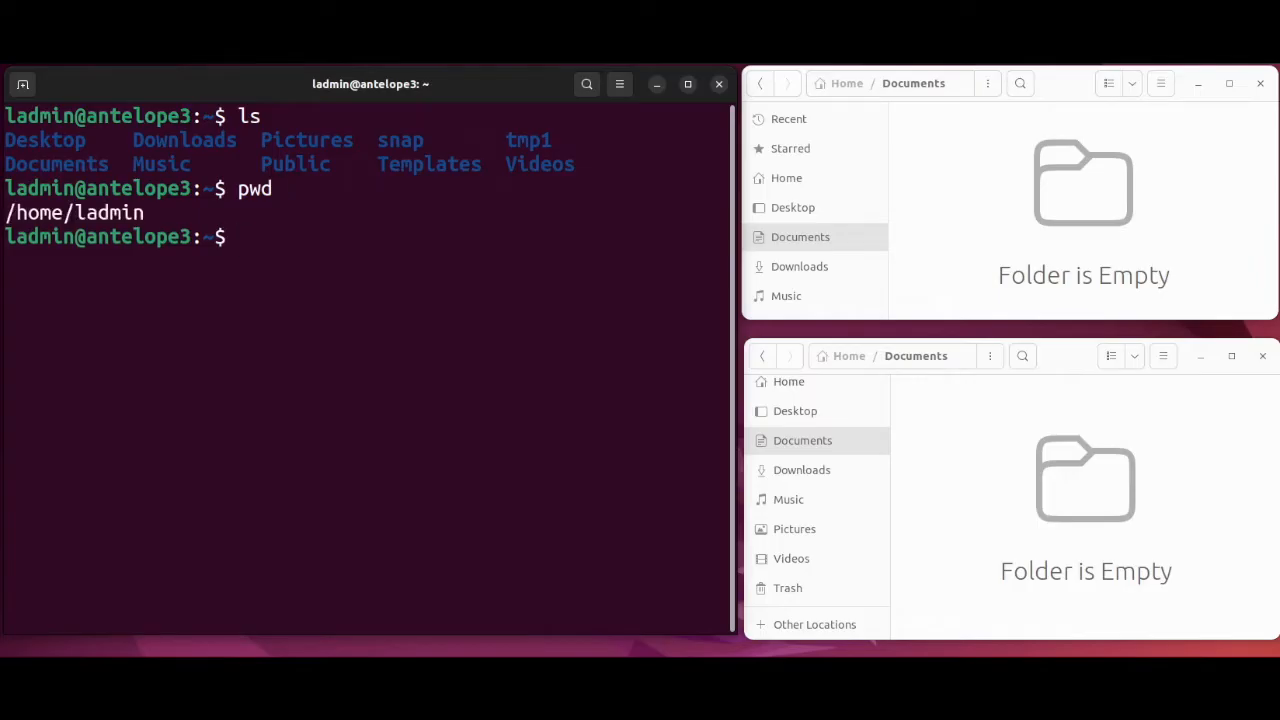
pyautogui.write('cd D')
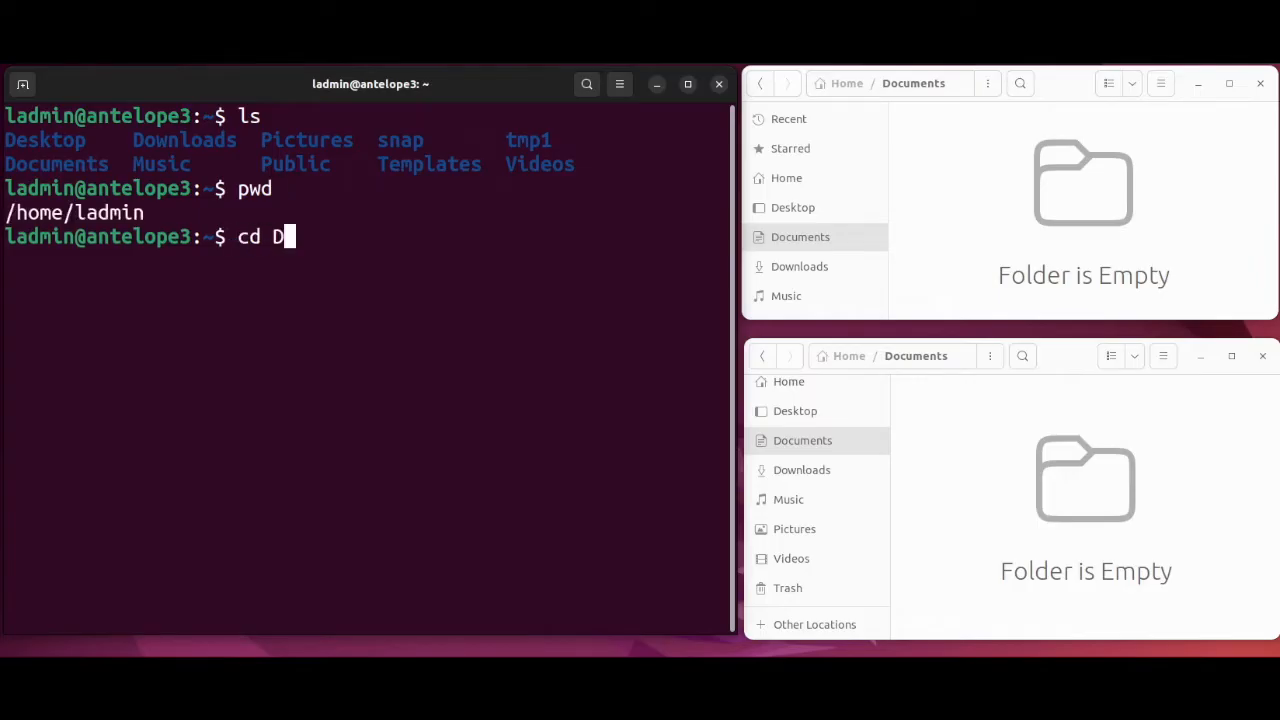
pyautogui.write('ocu')
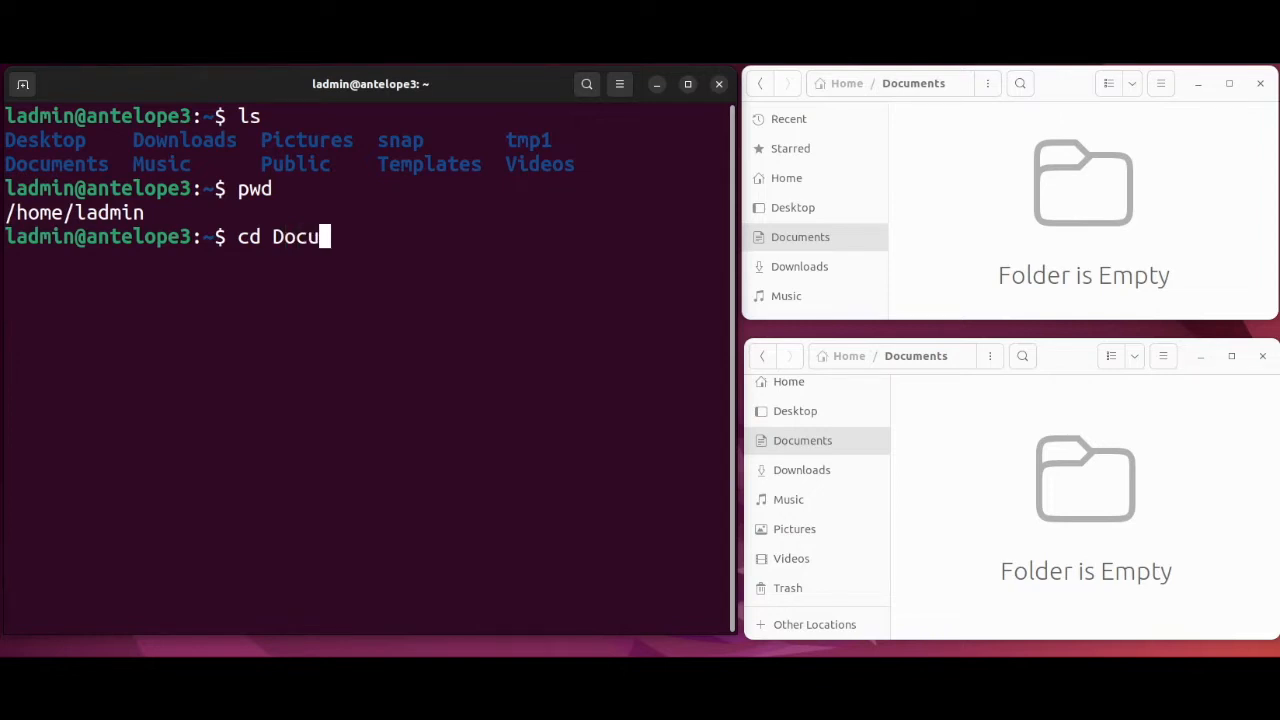
pyautogui.write('ments')
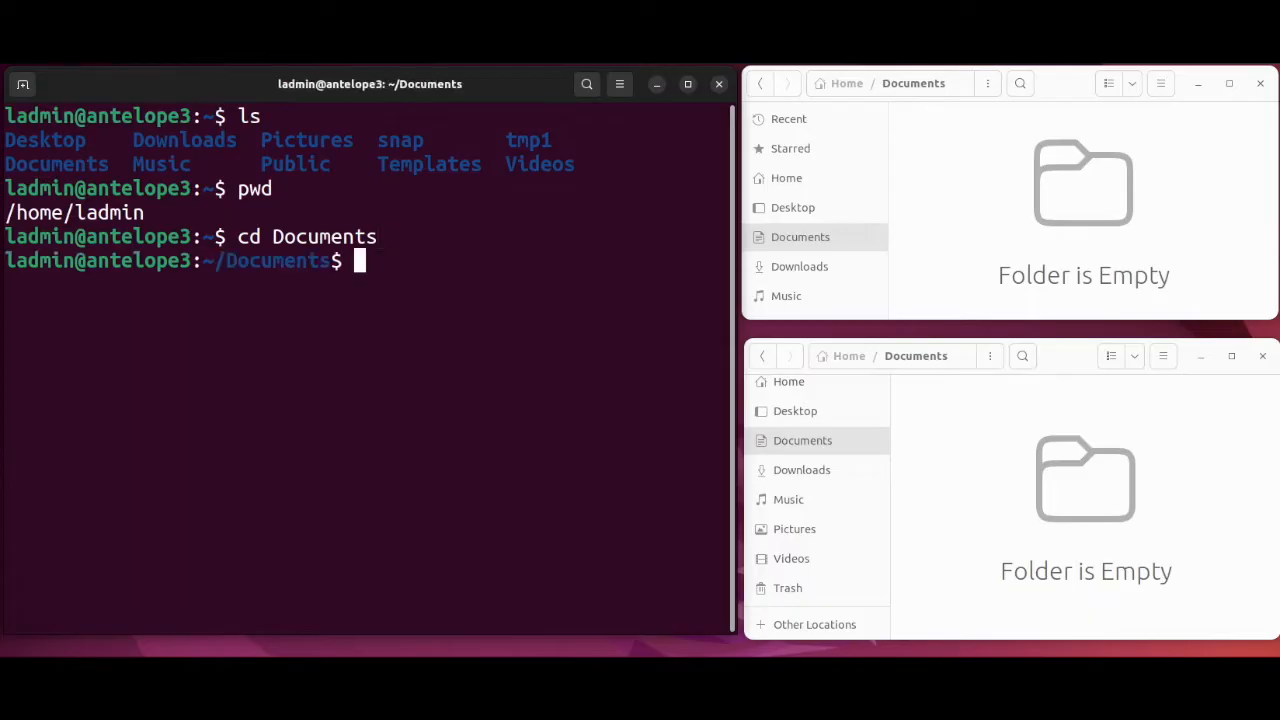
# List Documents as empty, confirm its path with pwd, and begin a mkdir command
pyautogui.write('ls')
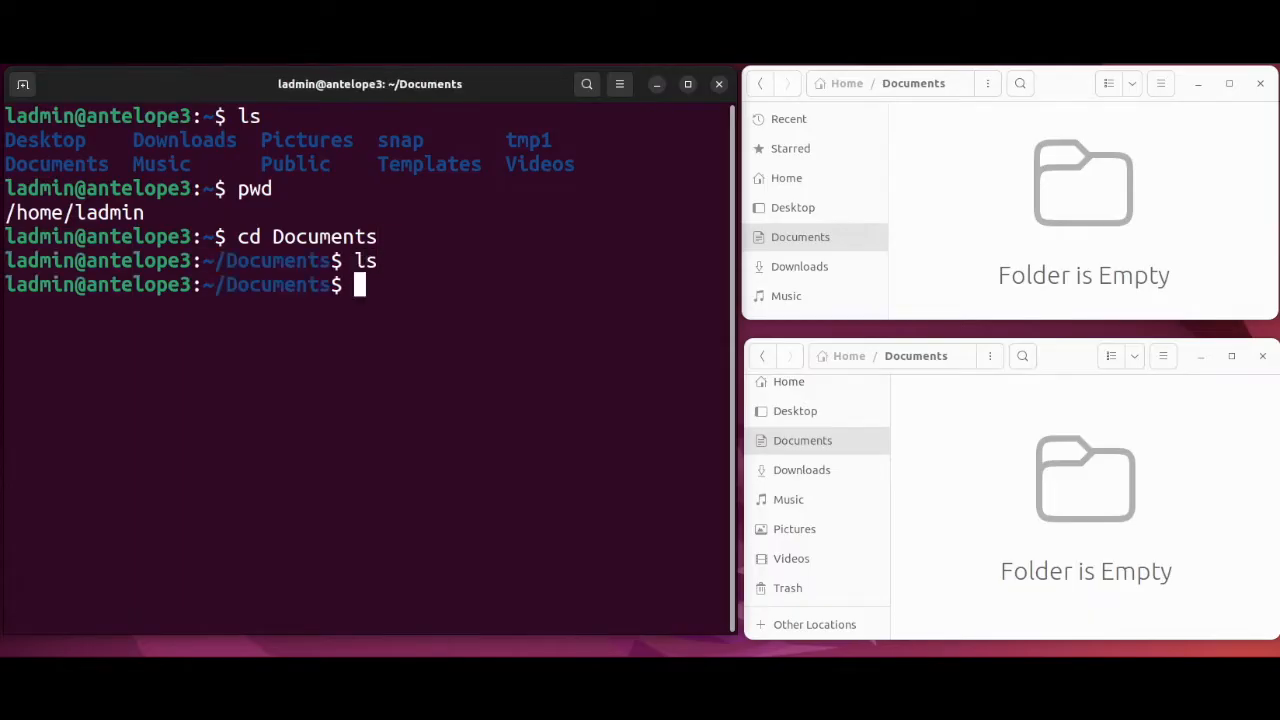
pyautogui.write('pwd')
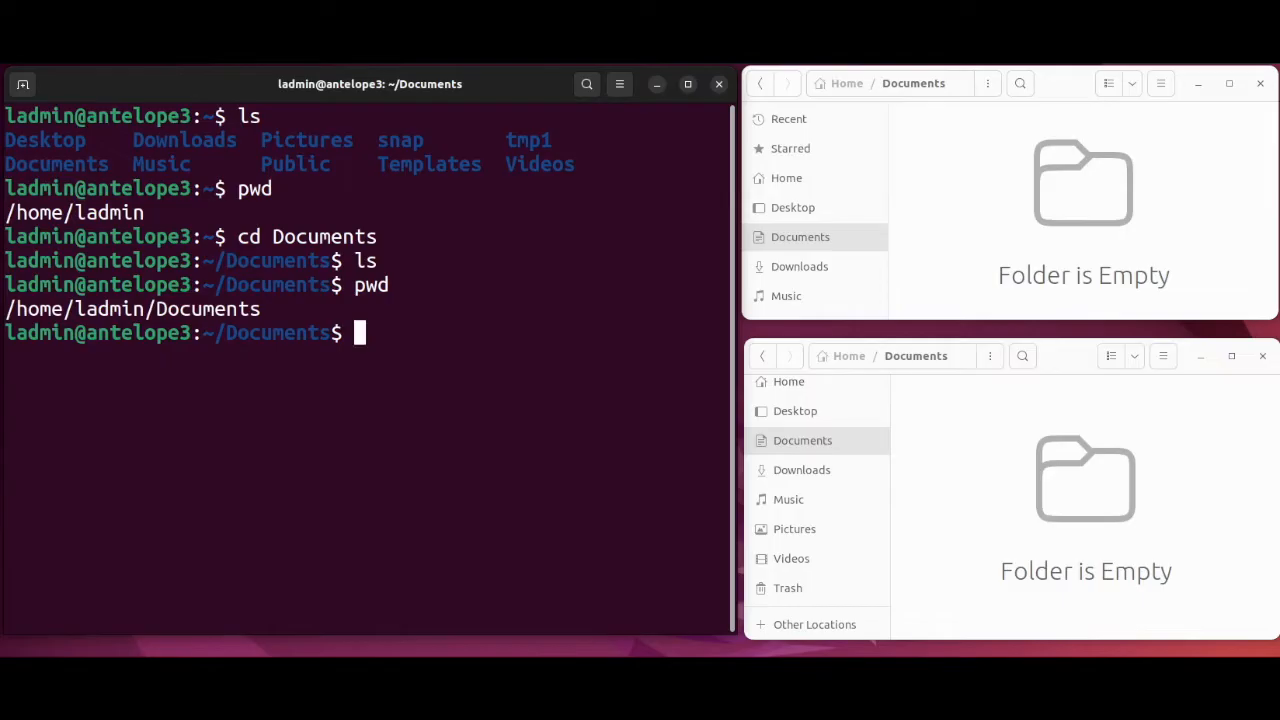
pyautogui.write('mkdir shape')
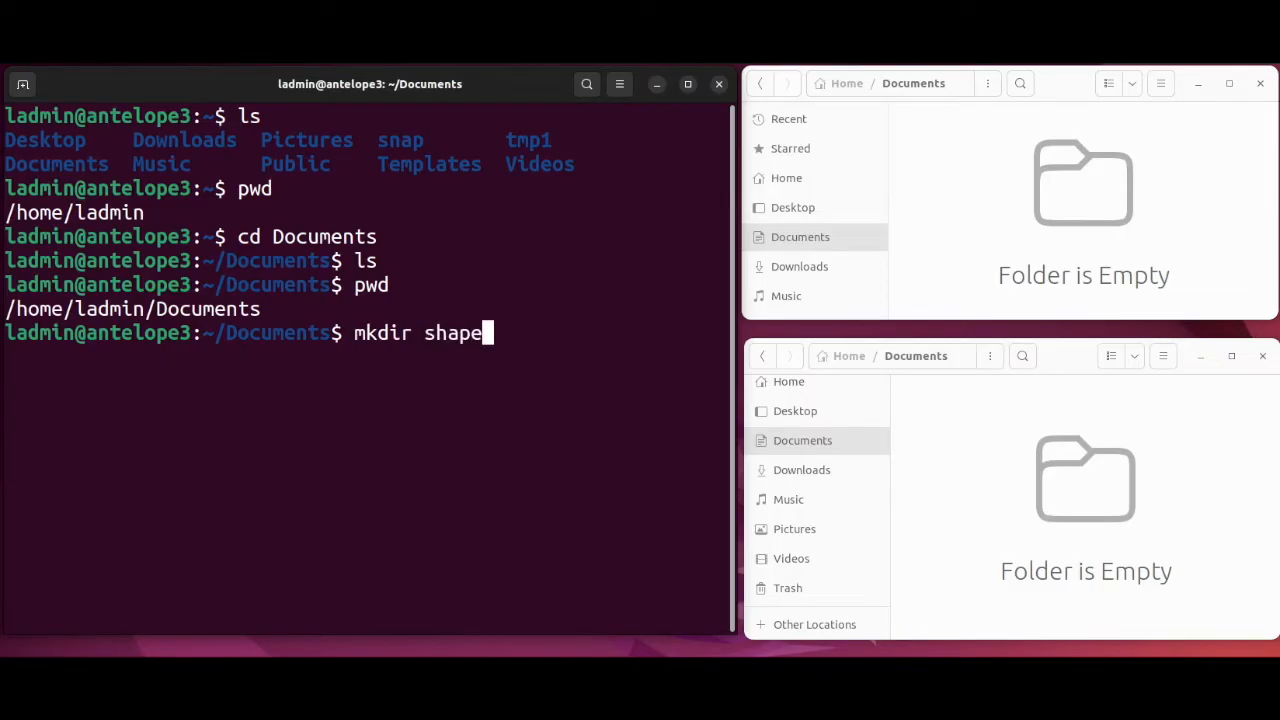
# Create the shapes folder in Documents, cd into it, and show it empty in Files
pyautogui.write('s')
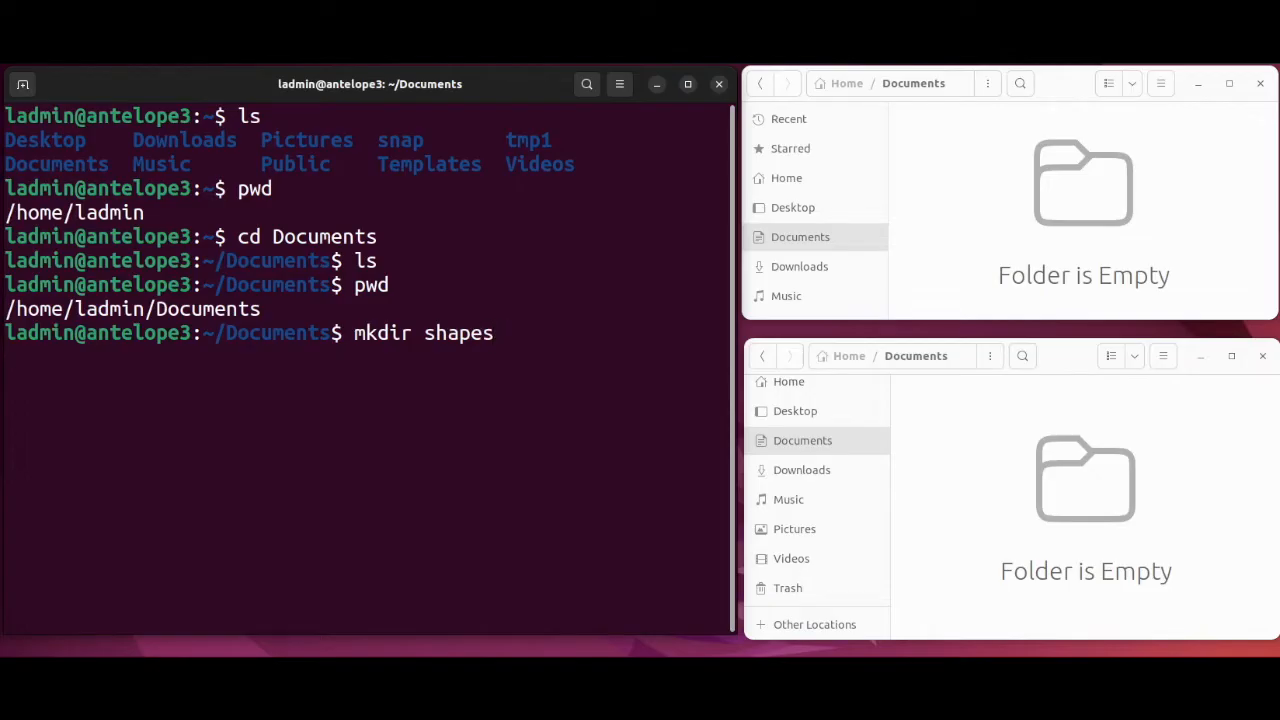
pyautogui.write('cd sh')
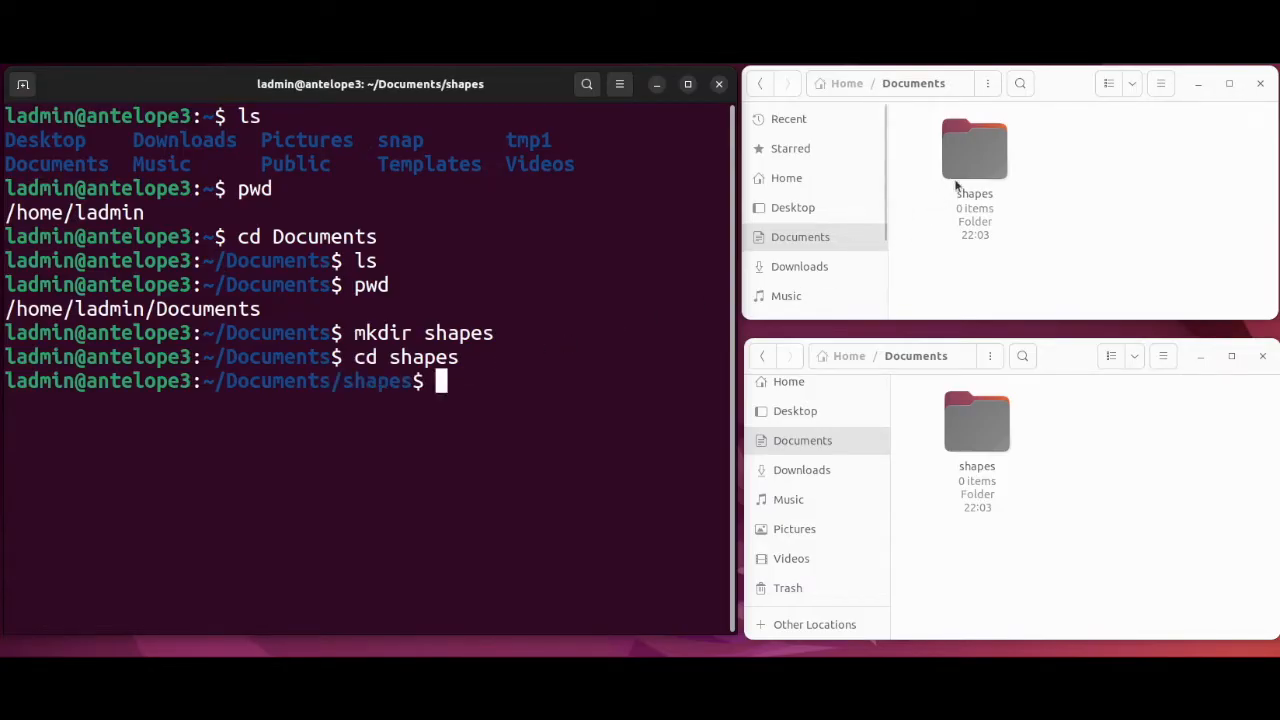
pyautogui.doubleClick(974, 150)
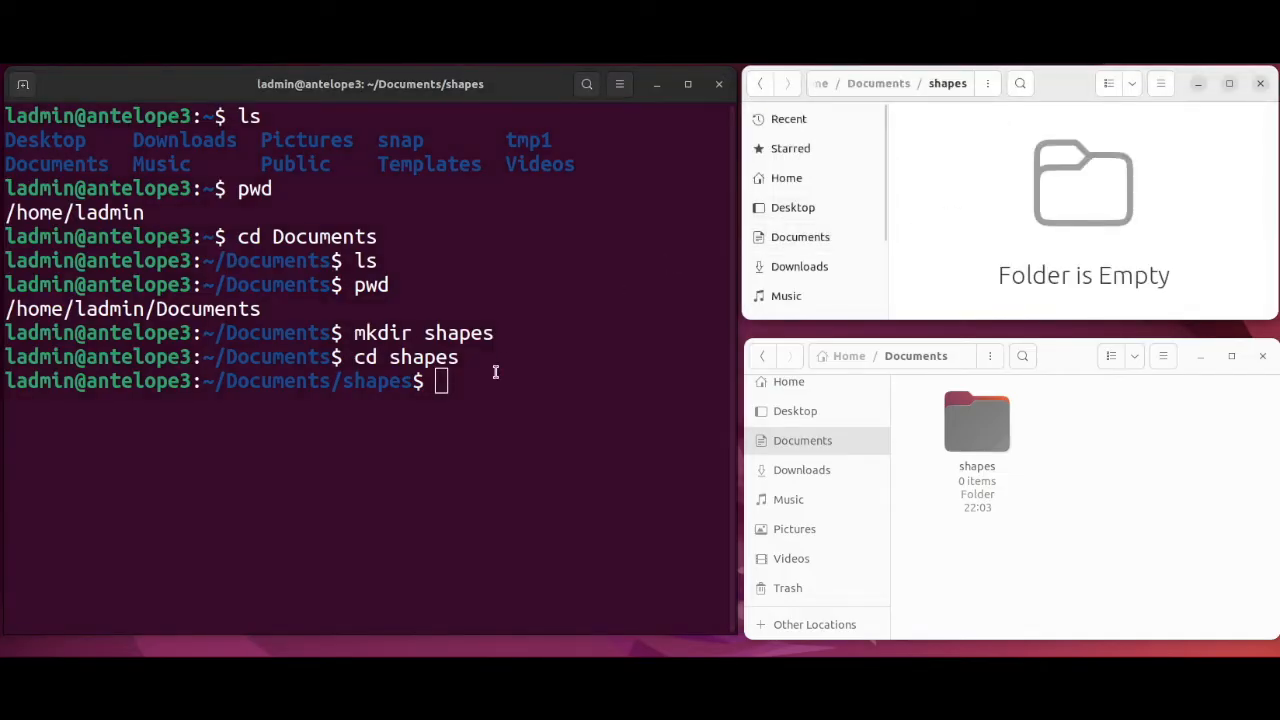
# Create empty circle and rectangle files in shapes with touch, then start cd back up
pyautogui.write('tou')
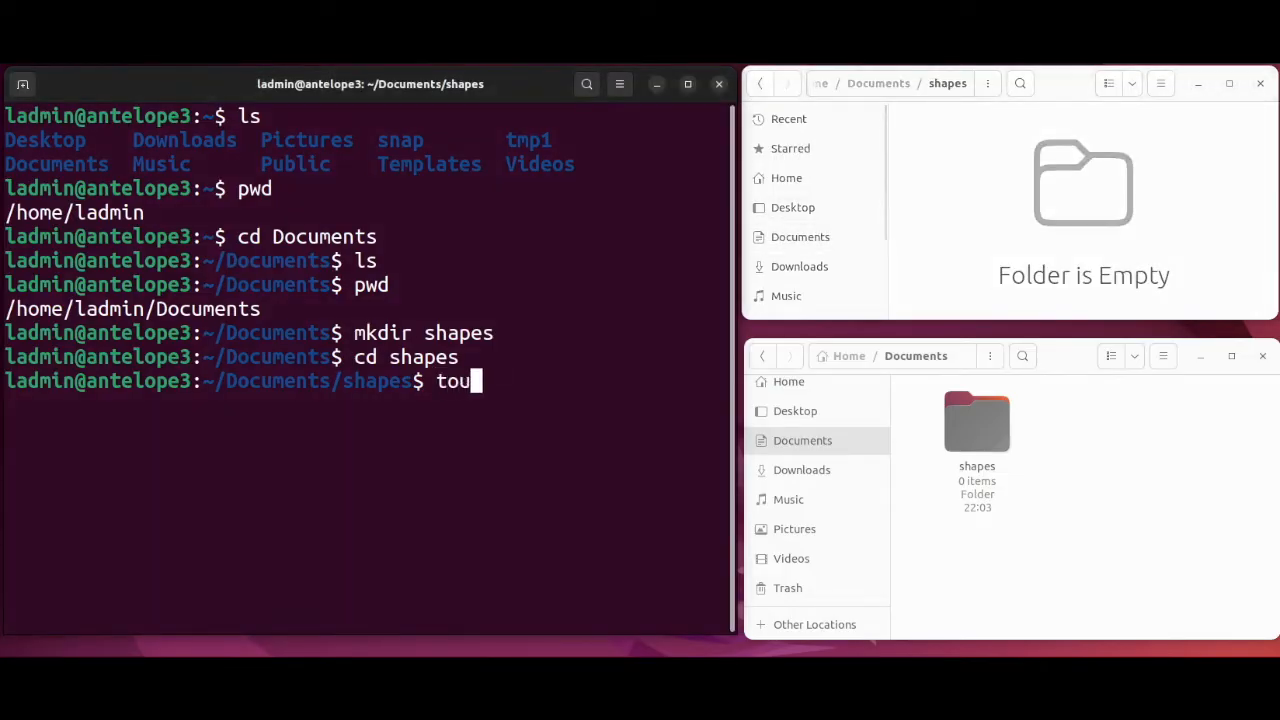
pyautogui.write('ch')
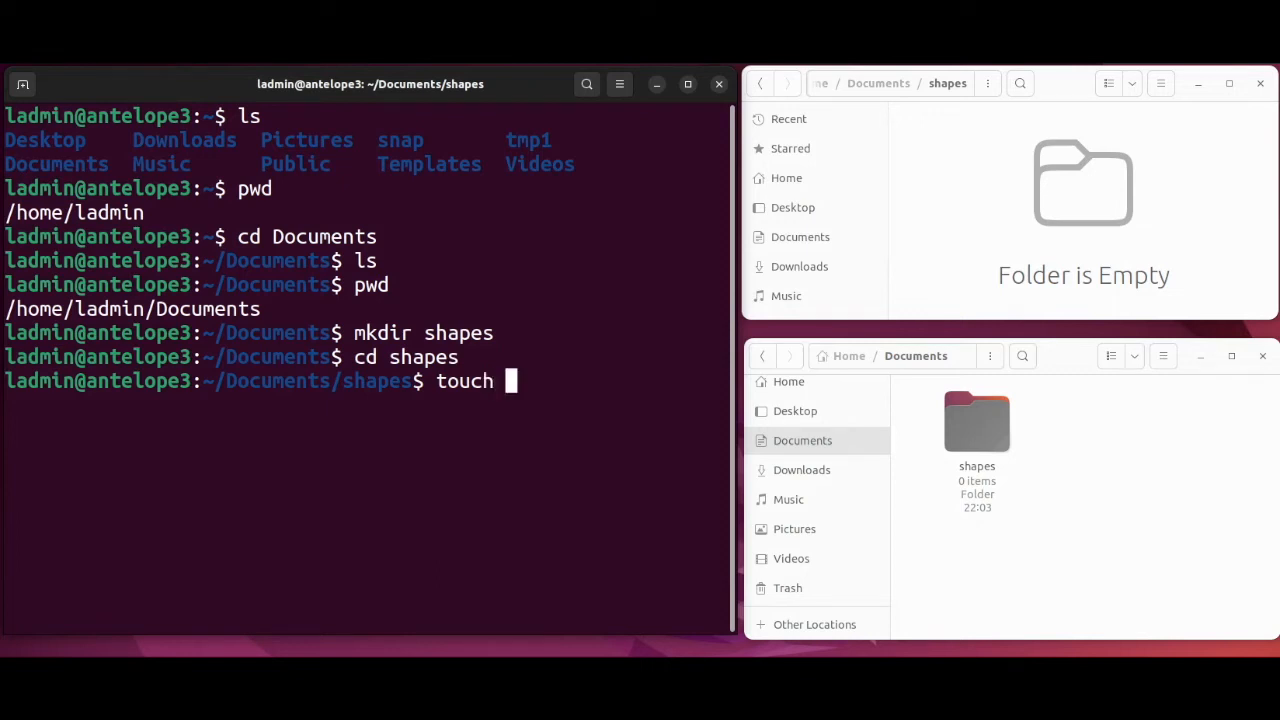
pyautogui.write('circle')
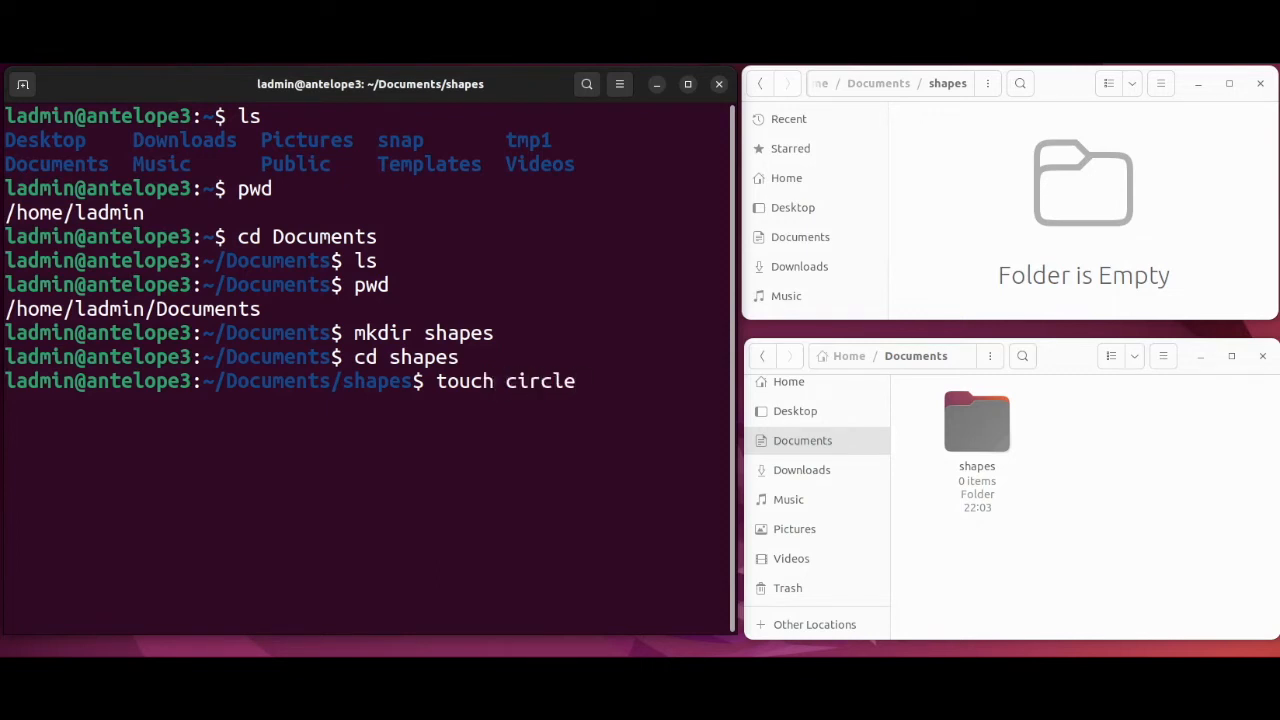
pyautogui.write('rectangl')
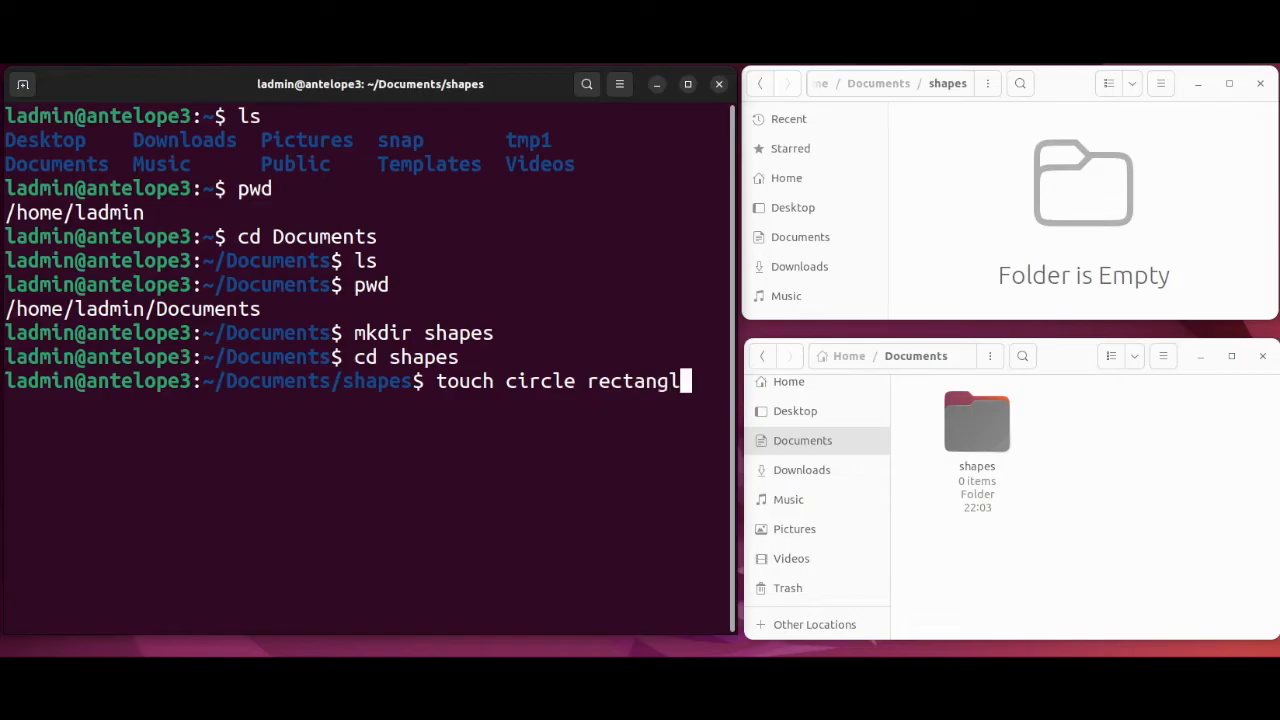
pyautogui.write('e')
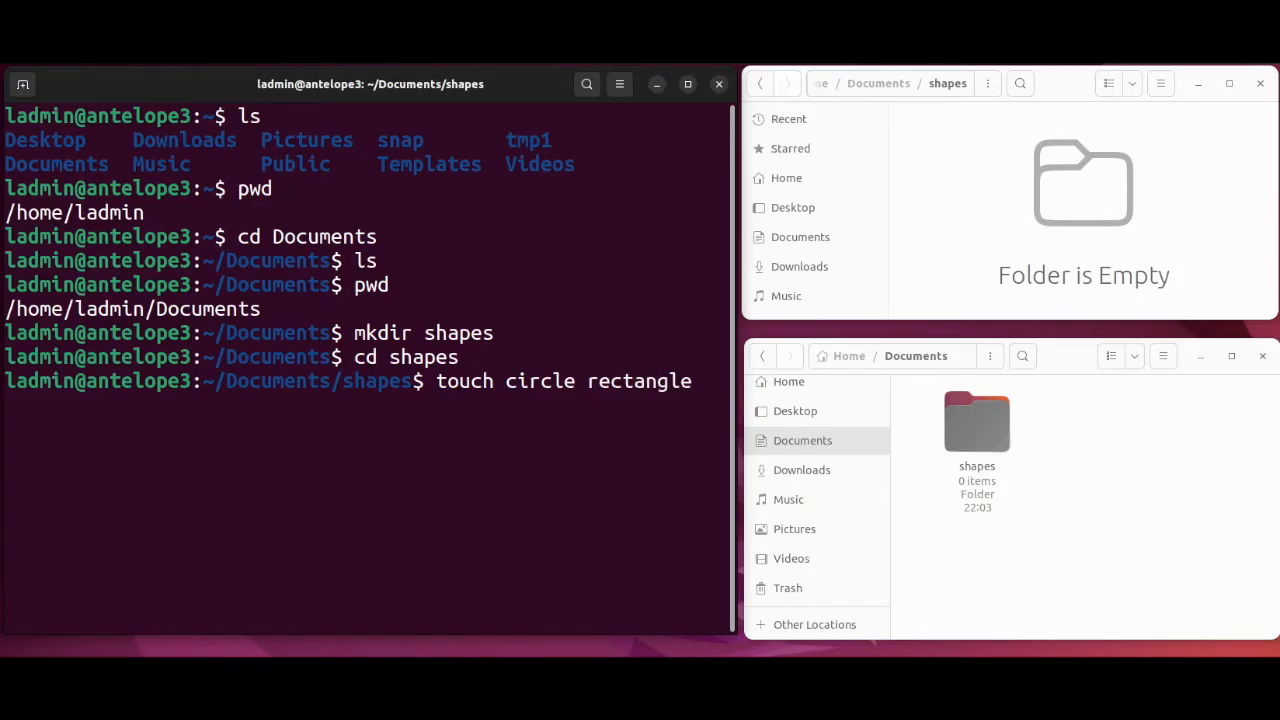
pyautogui.press('Return')
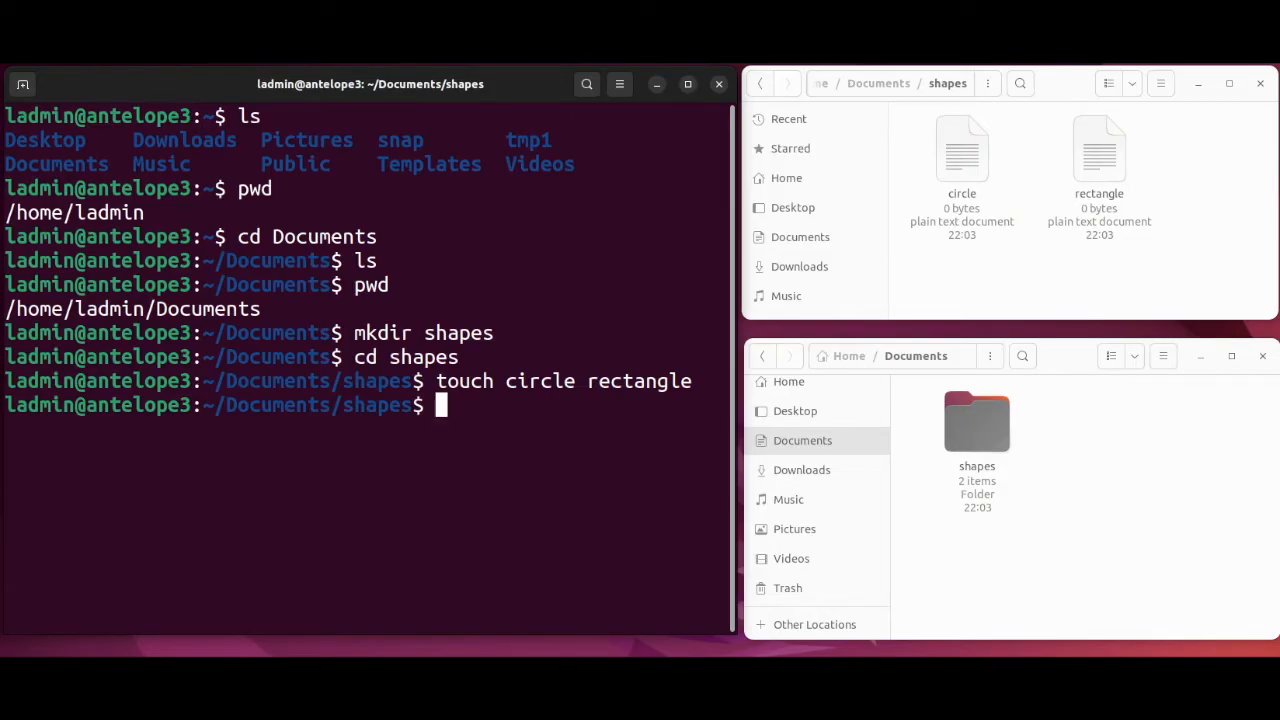
pyautogui.write('cd ../')
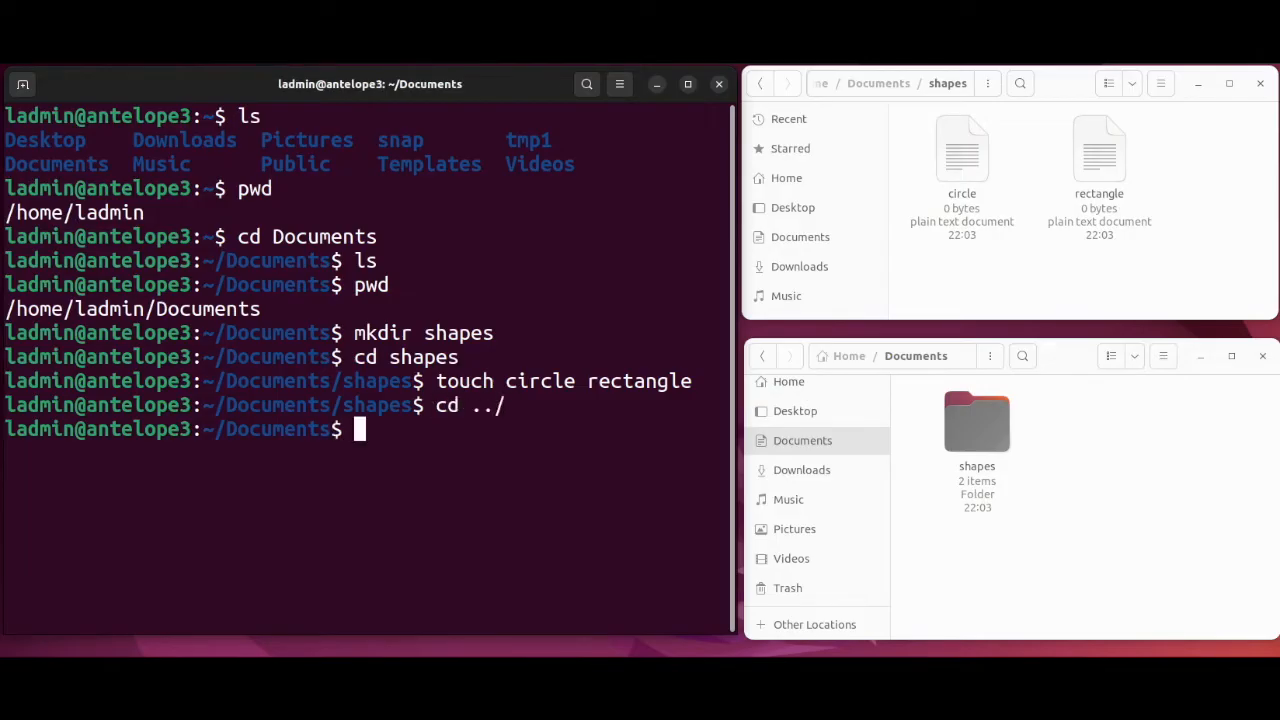
# List Documents showing only shapes and confirm /home/ladmin/Documents with pwd
pyautogui.write('ls')
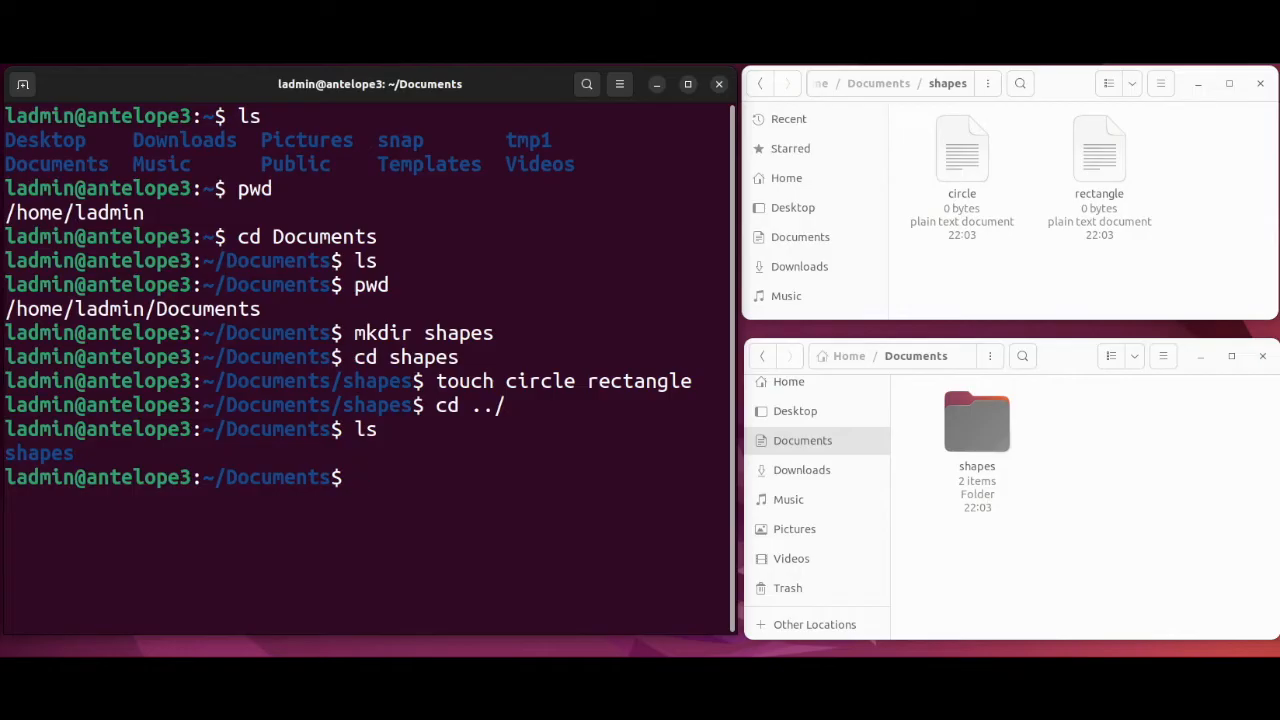
pyautogui.write('pwd')
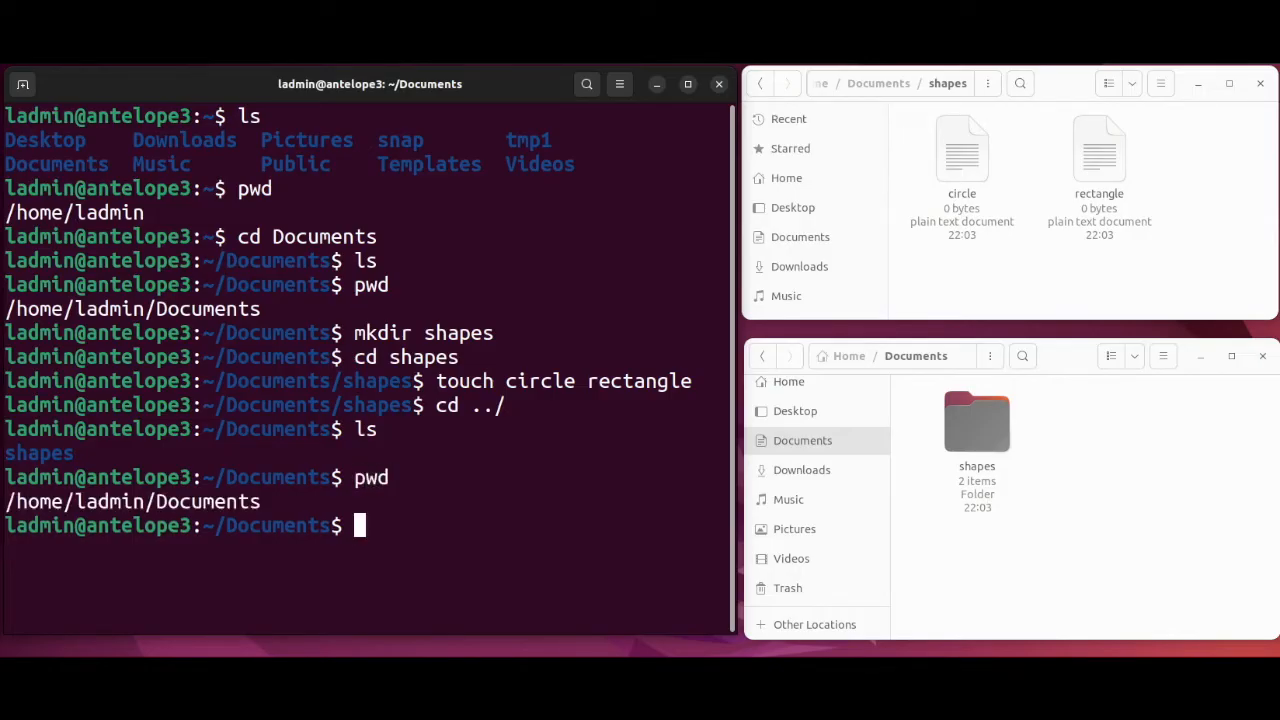
pyautogui.write('a')
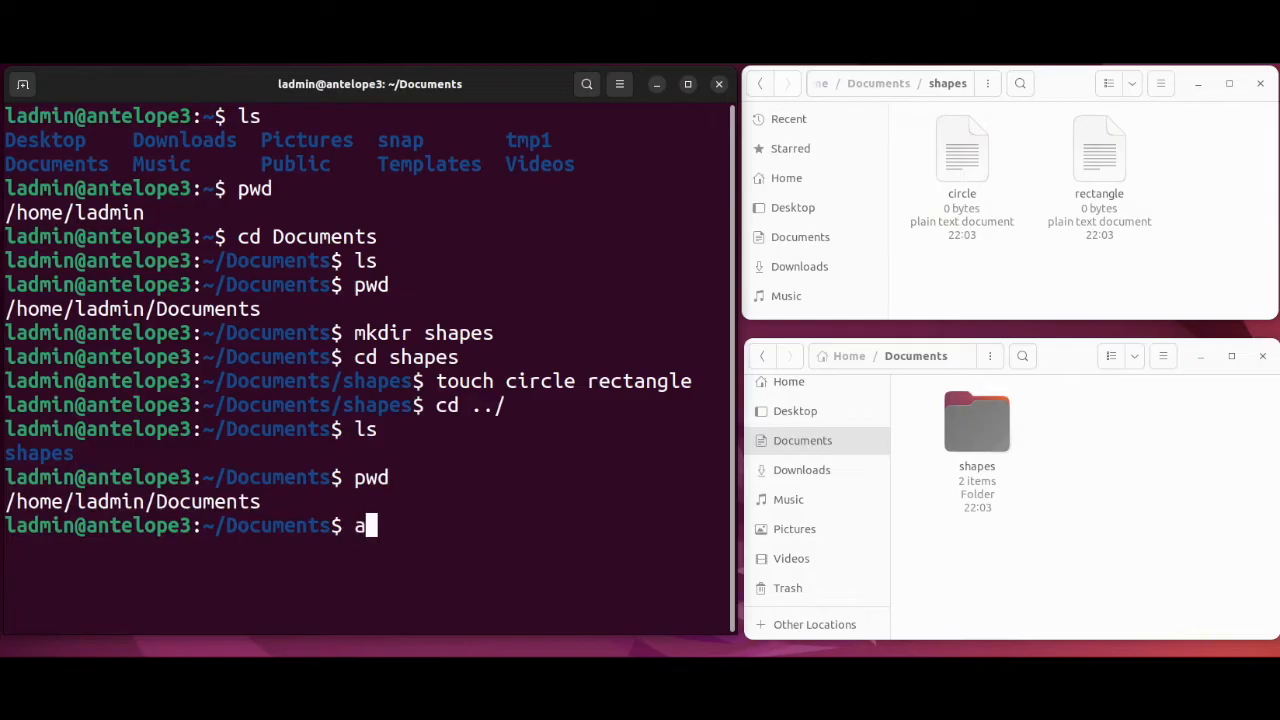
# Run adduser john and get the root-only refusal
pyautogui.write('dduser')
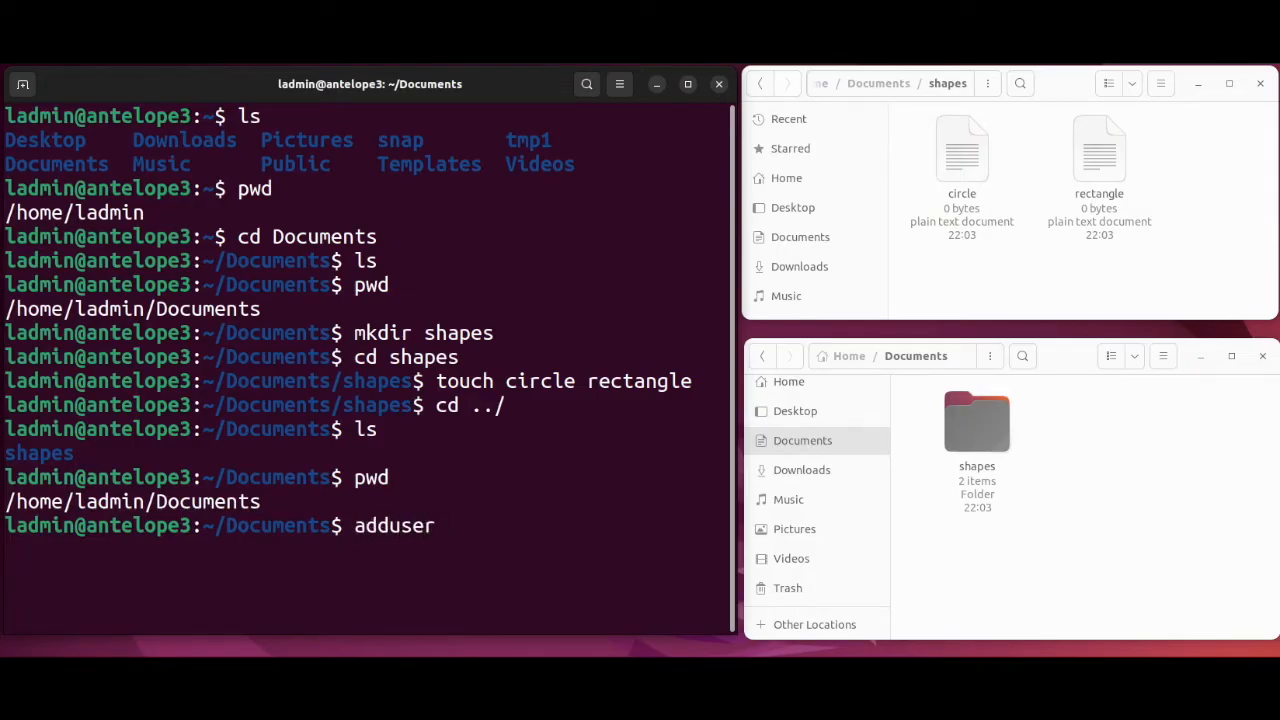
pyautogui.write('john')
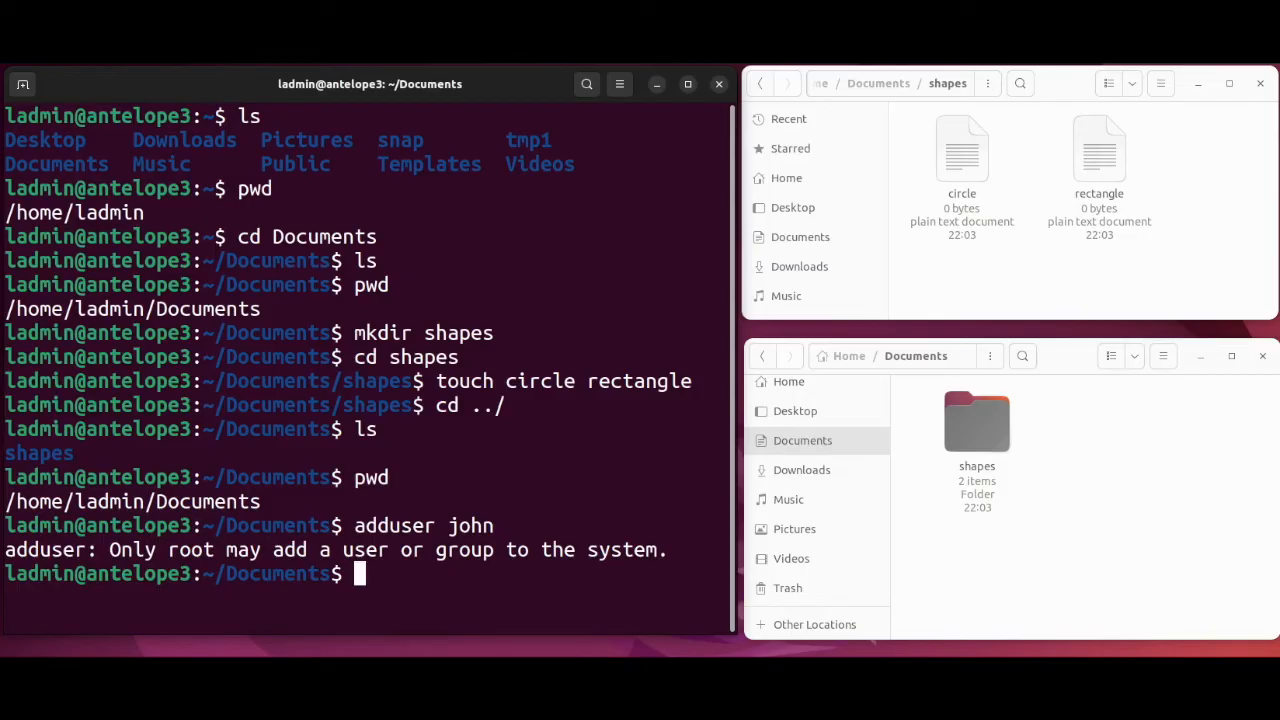
pyautogui.write('sudo')
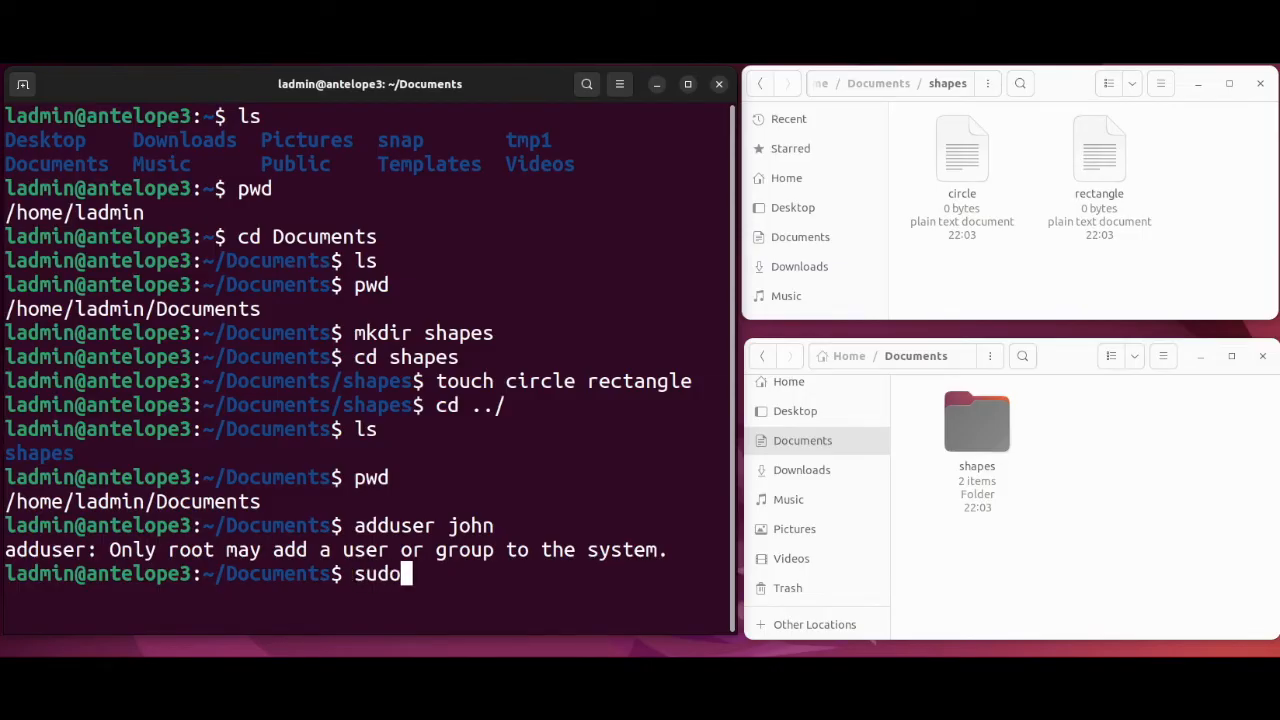
# Run sudo adduser john to create the user with administrator rights
pyautogui.write('adduser')
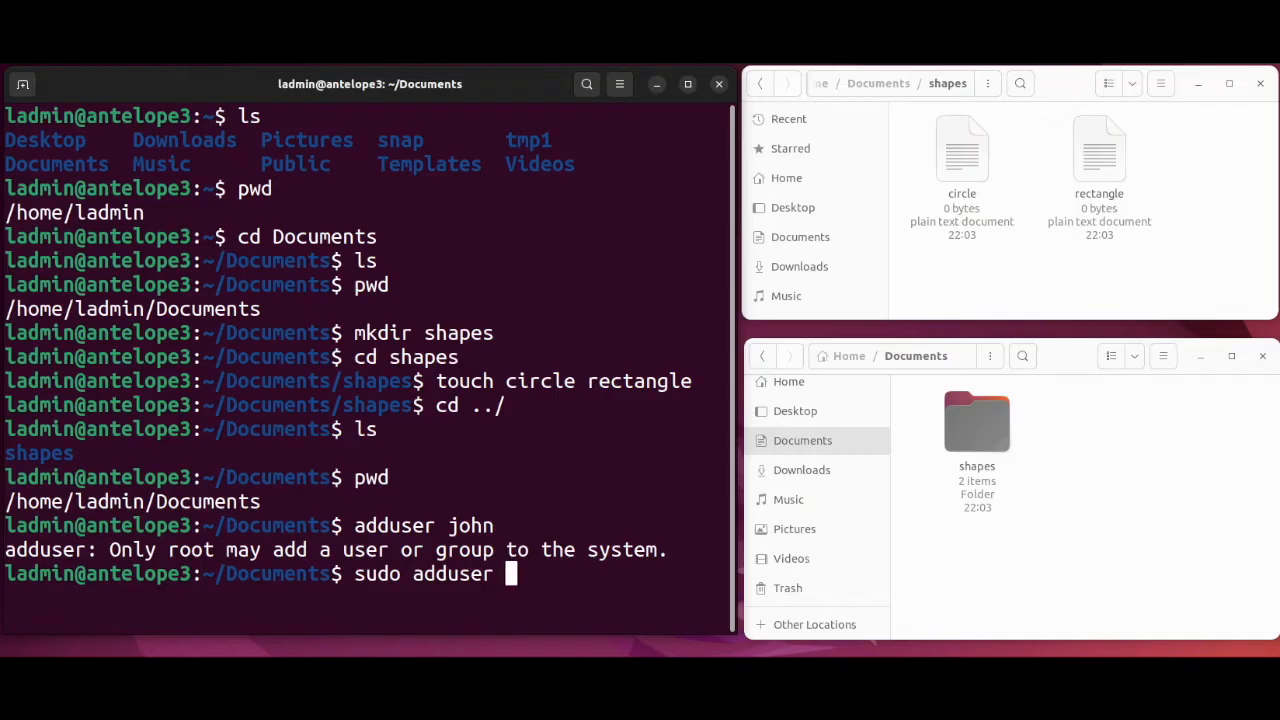
pyautogui.write('john')
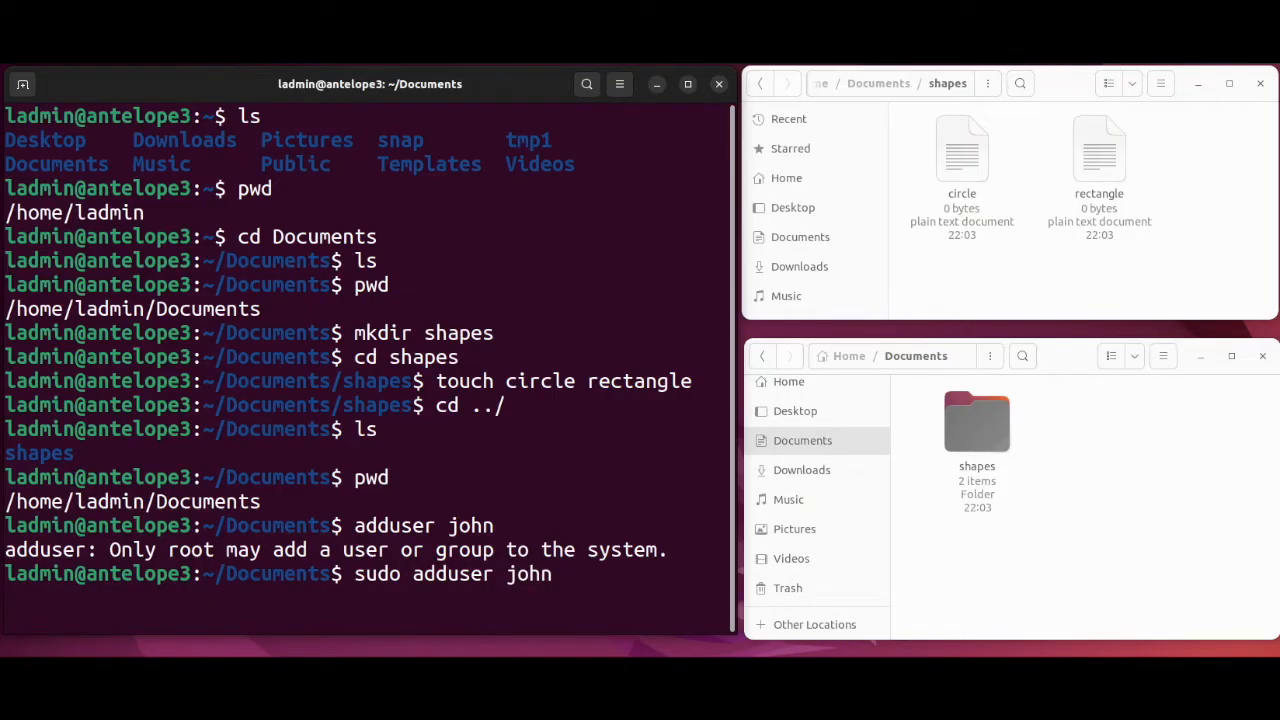
pyautogui.press('Return')
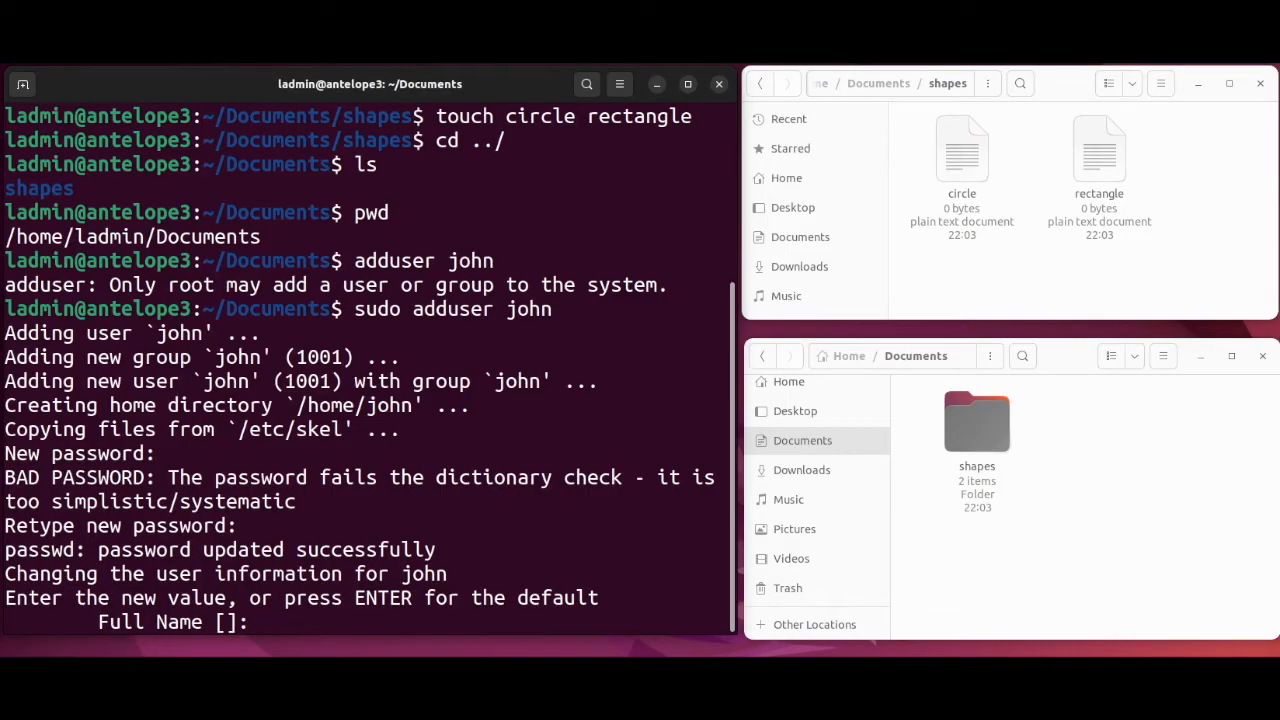
# Enter John Doe, phone 4324234 and Dept of Computing for john, then confirm with Y
pyautogui.write('Jo')
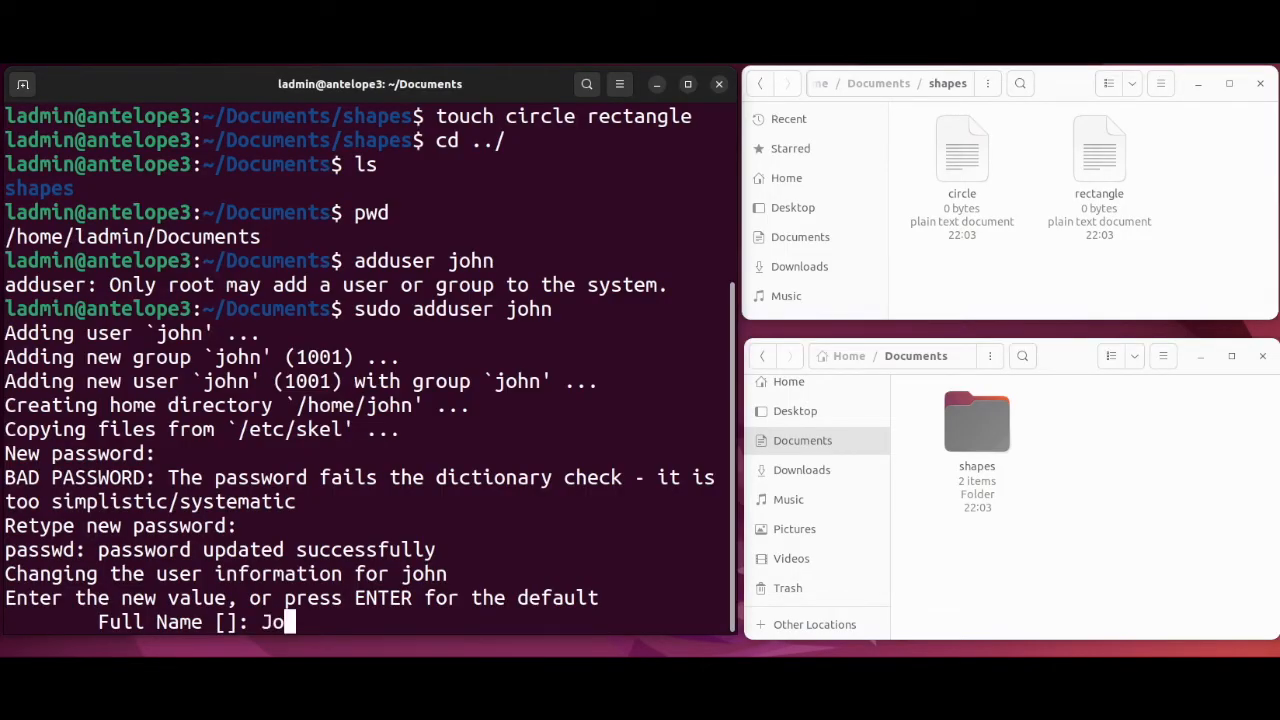
pyautogui.write('hn')
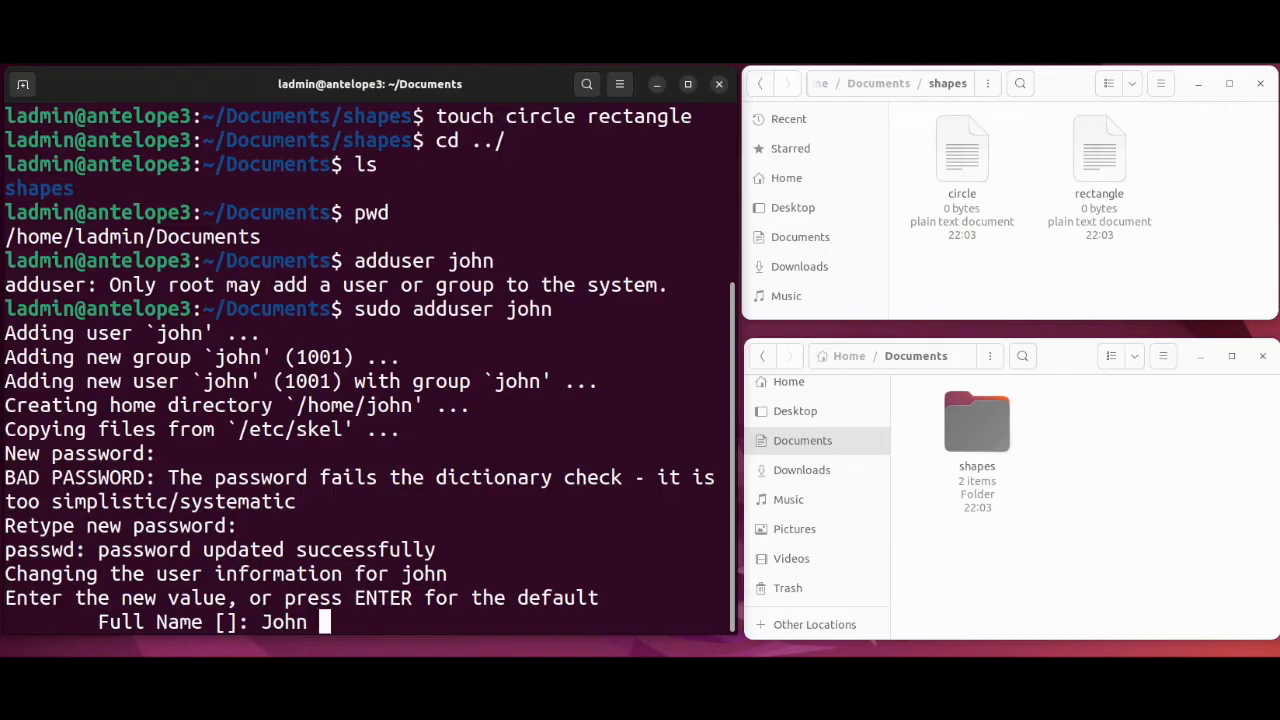
pyautogui.write('Doe')
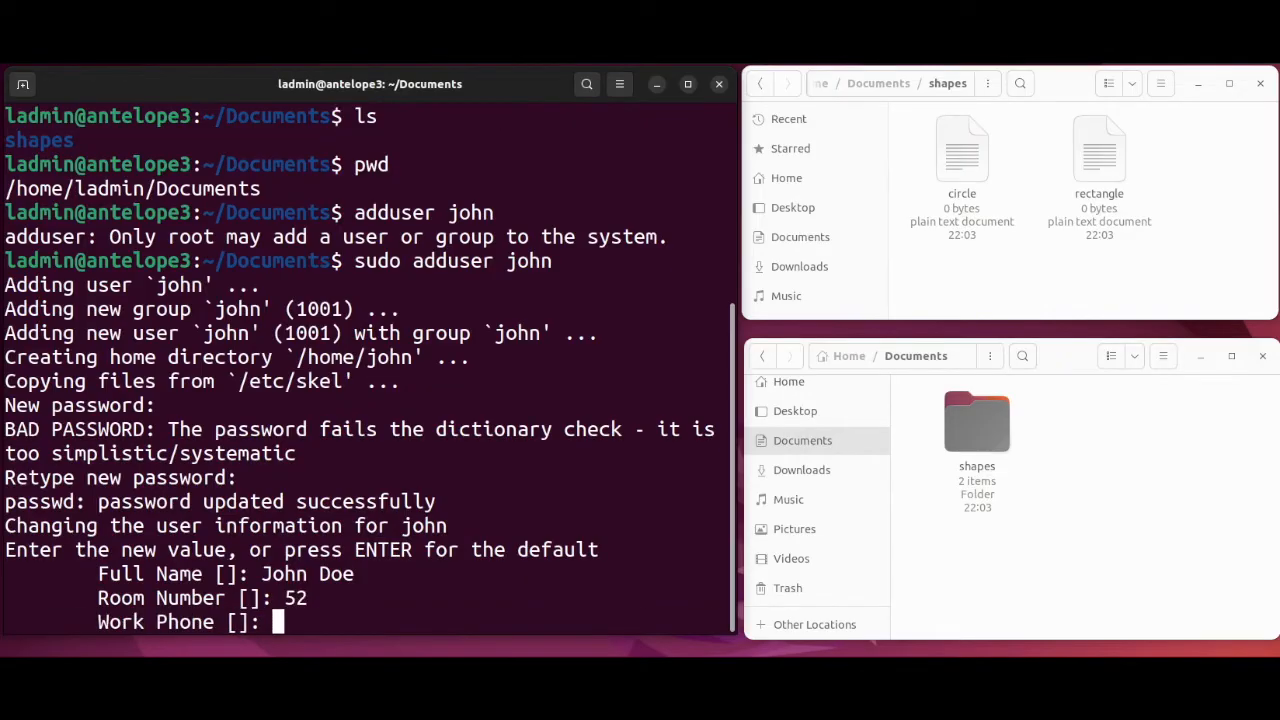
pyautogui.write('4324234')
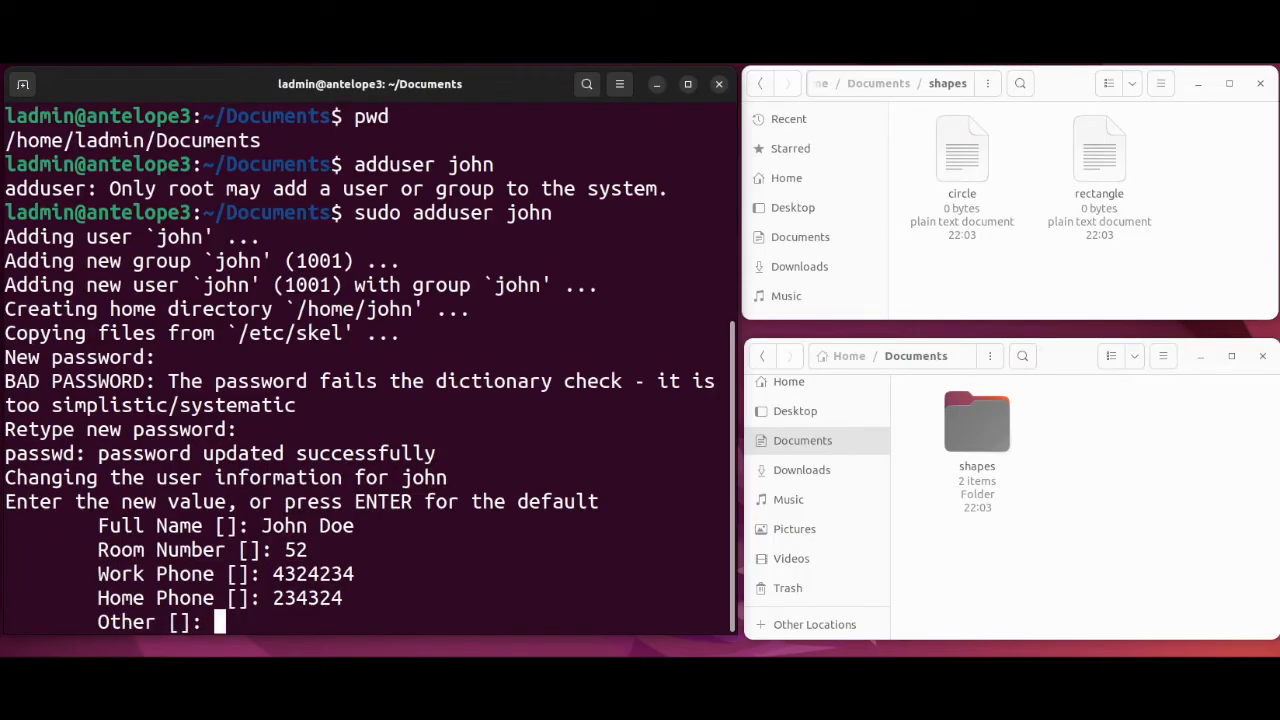
pyautogui.write('Dept of Computing')
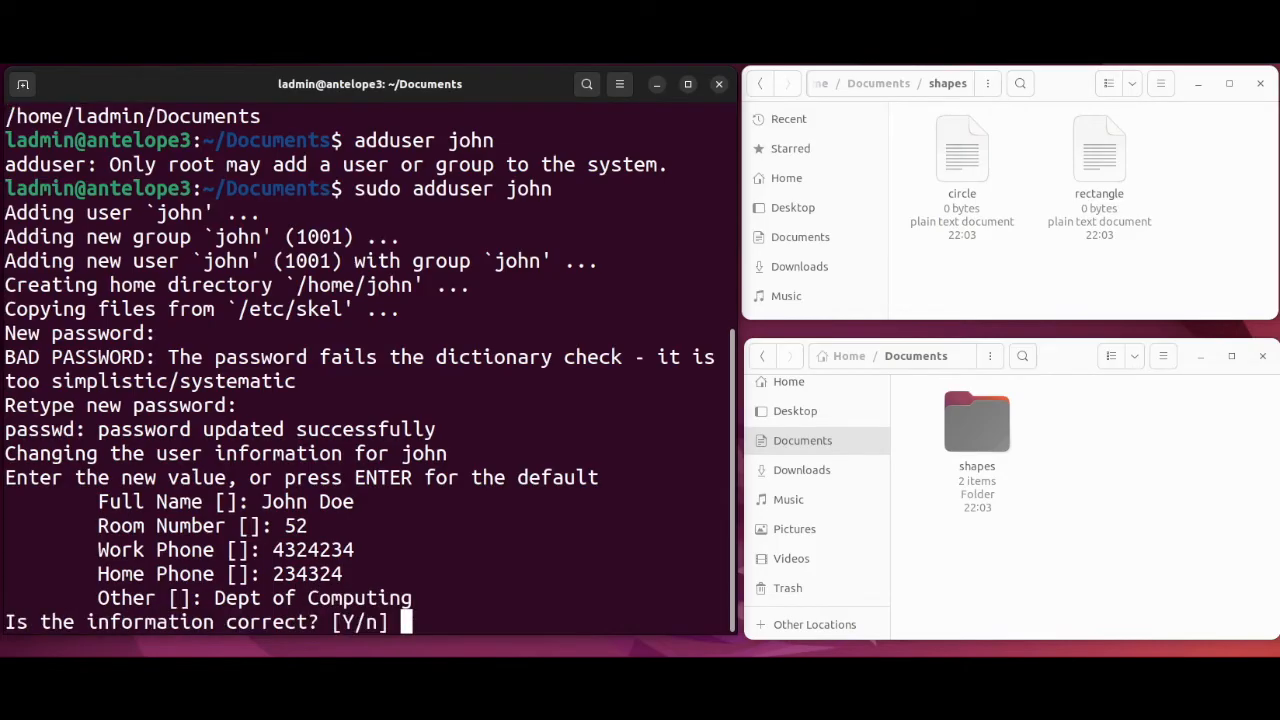
pyautogui.write('Y')
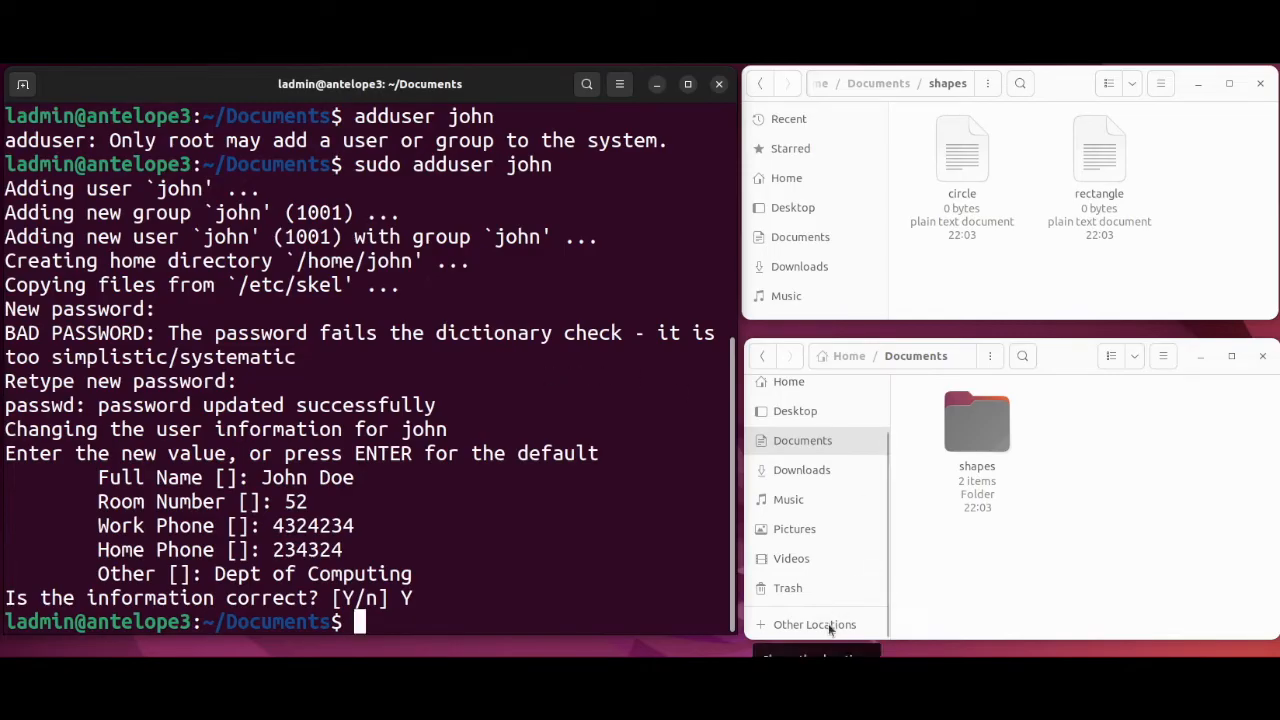
# Connect to sftp://john@localhost from Other Locations in Files
pyautogui.click(814, 624)
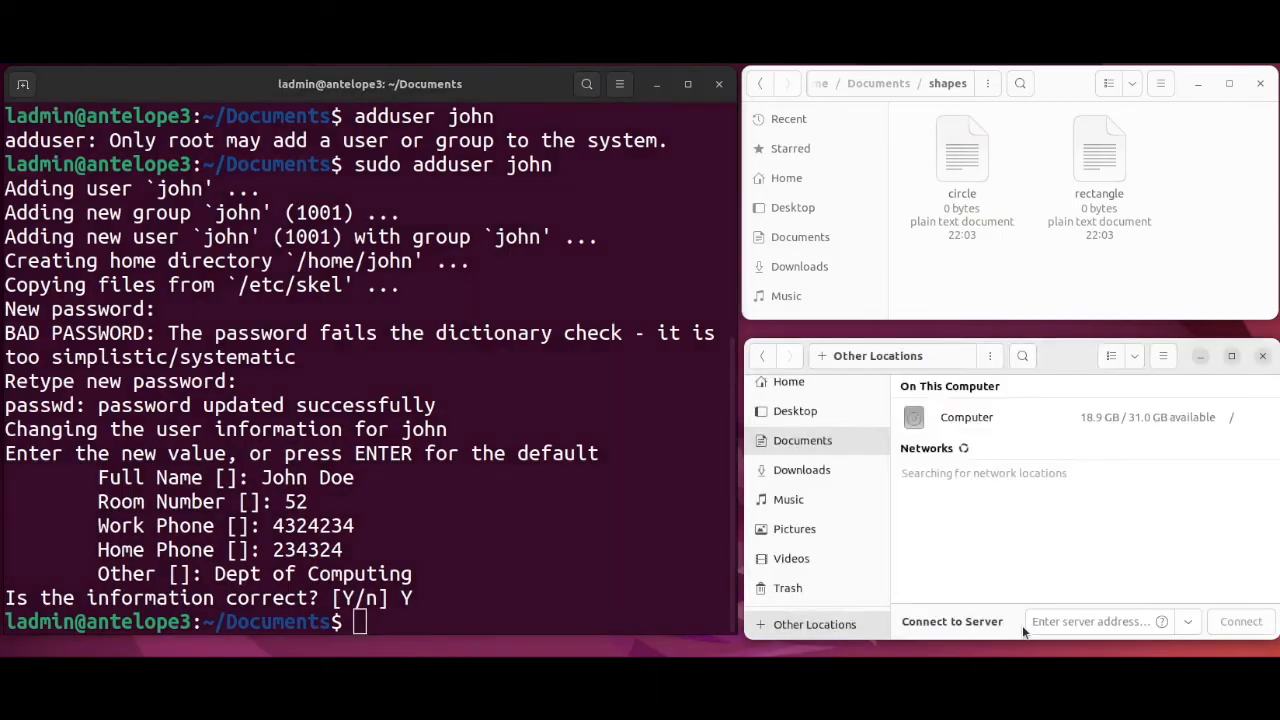
pyautogui.click(1096, 620)
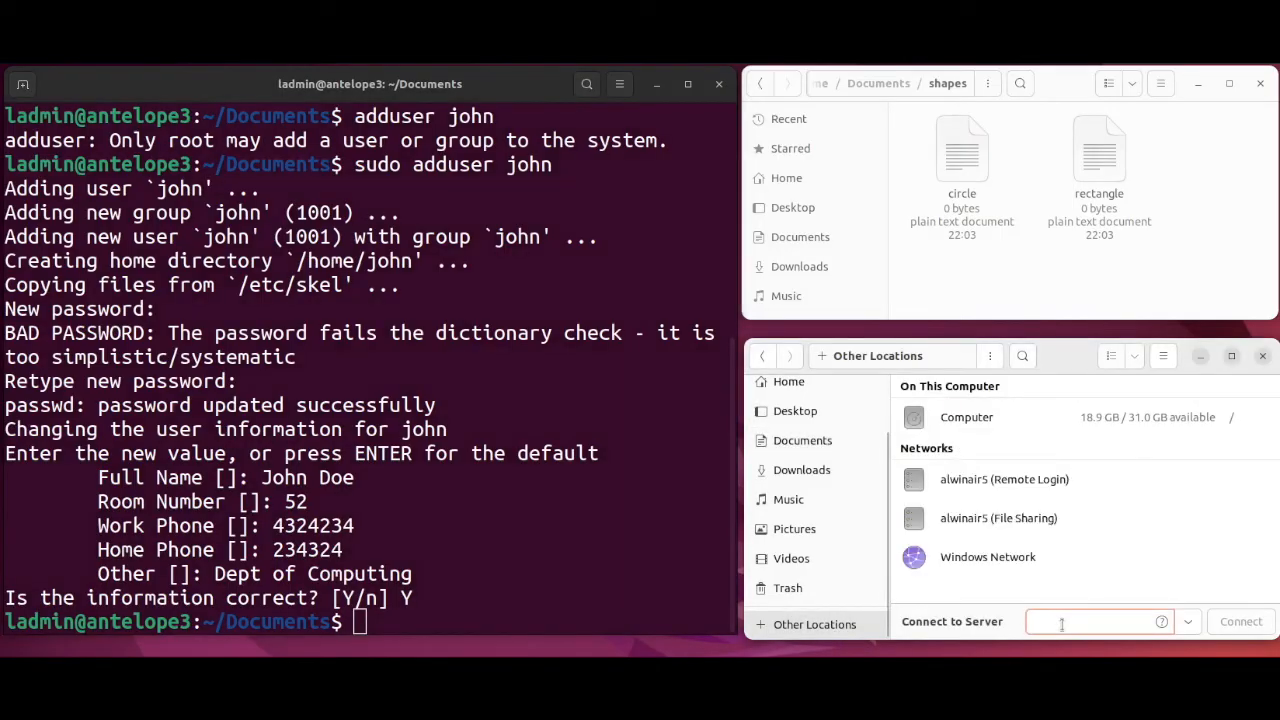
pyautogui.write('sftp://john@')
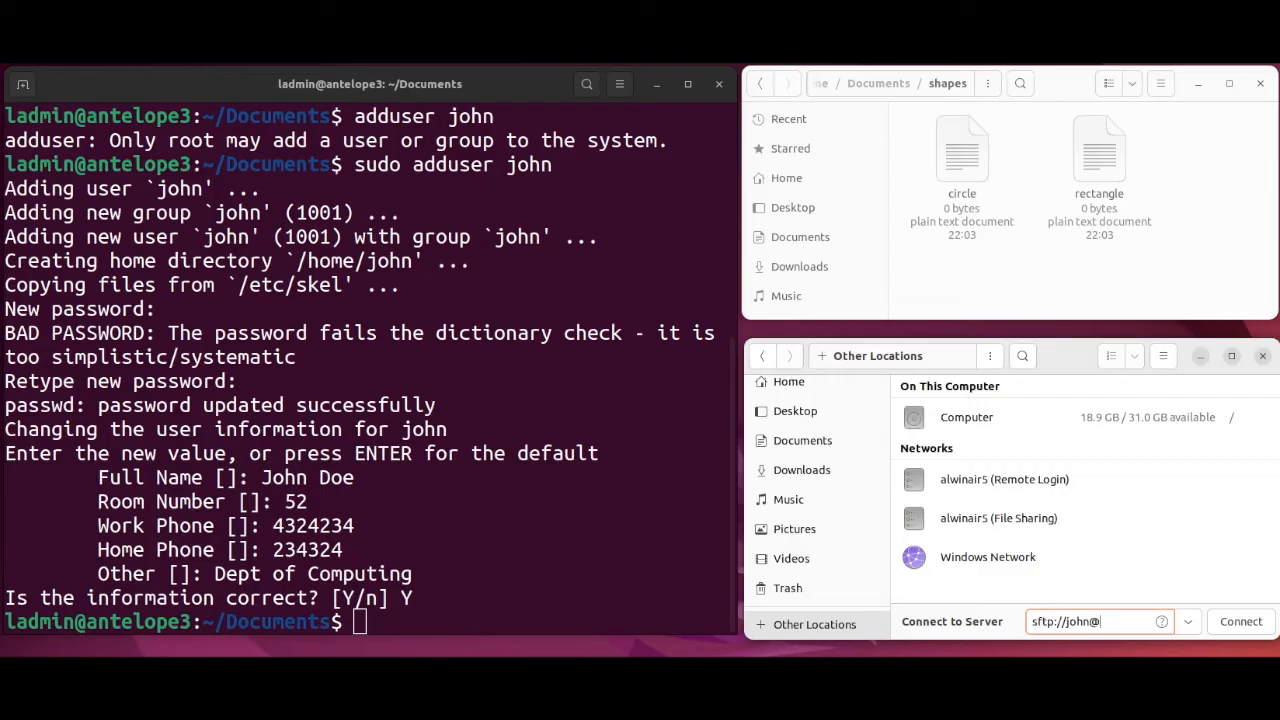
pyautogui.write('l')
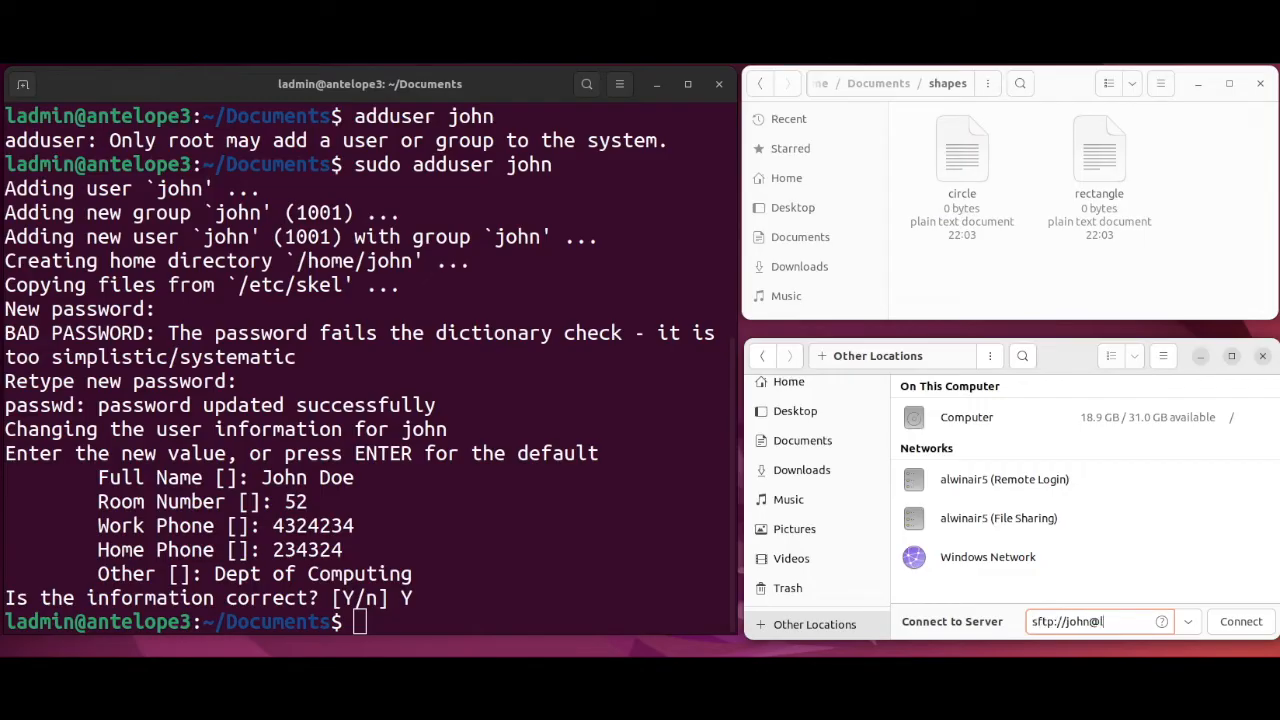
pyautogui.write('localhost')
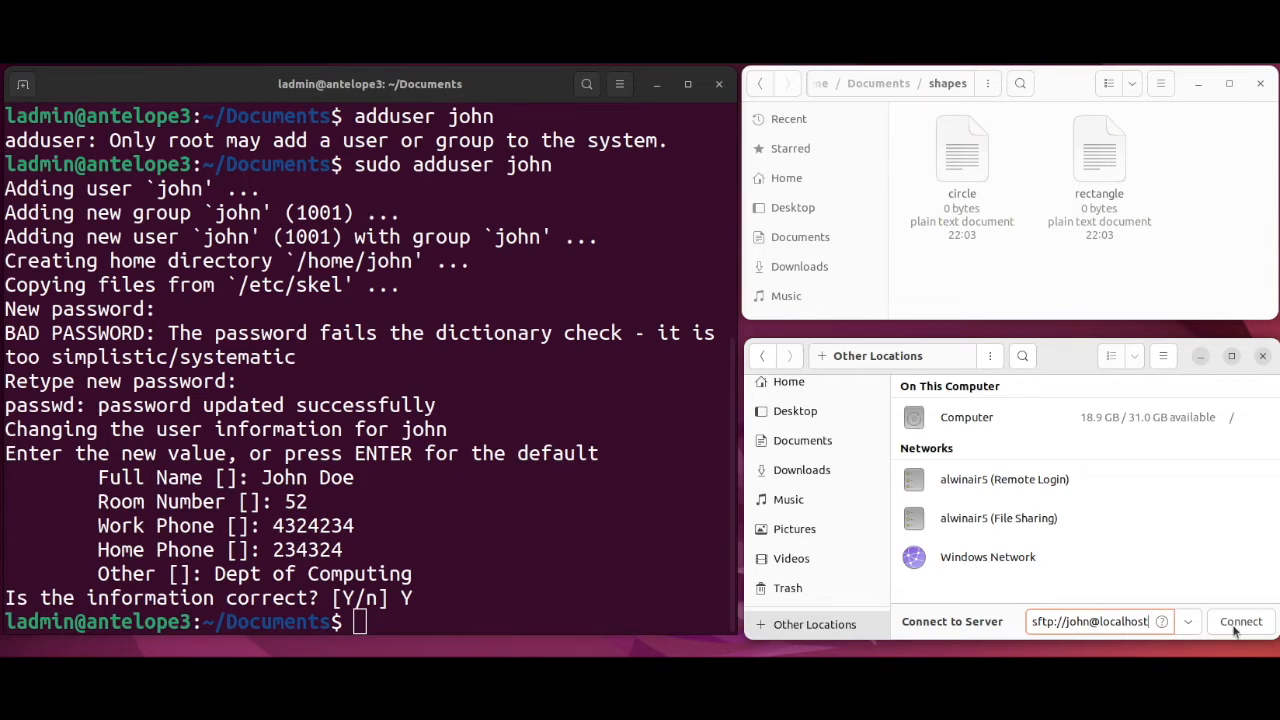
pyautogui.click(1240, 620)
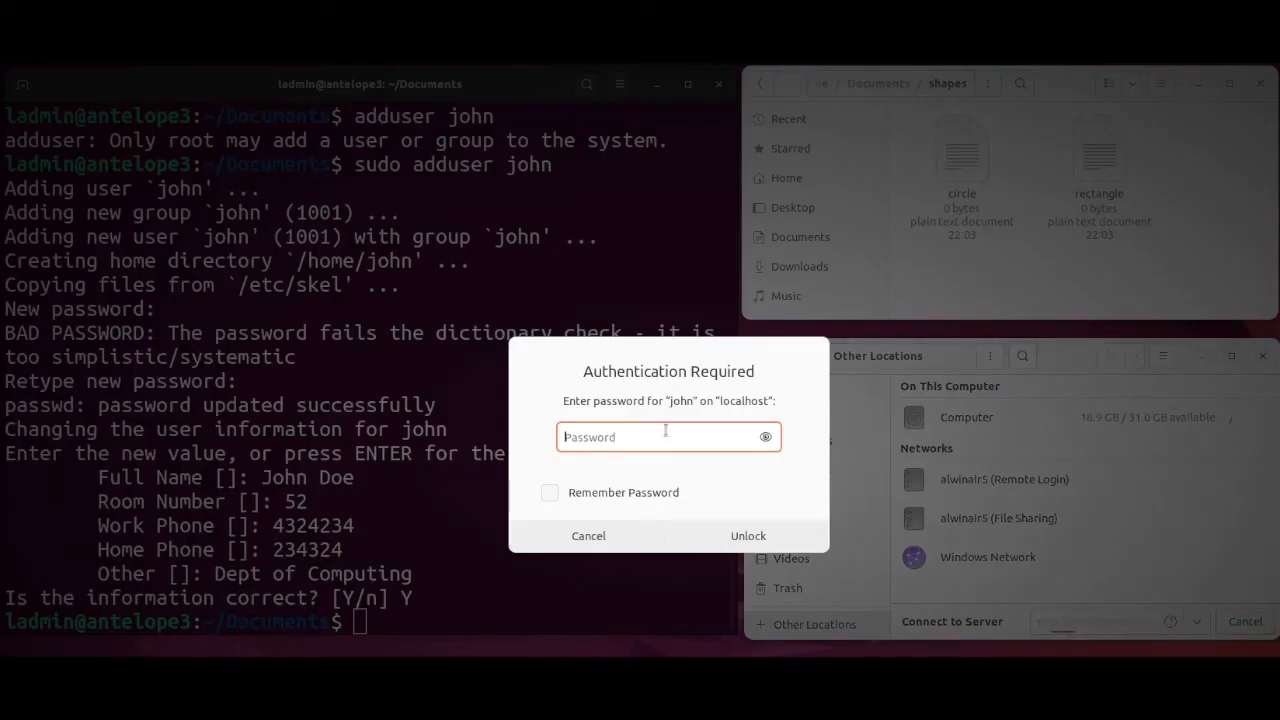
# Log in with john's password to browse /home/john in Files
pyautogui.write('password')
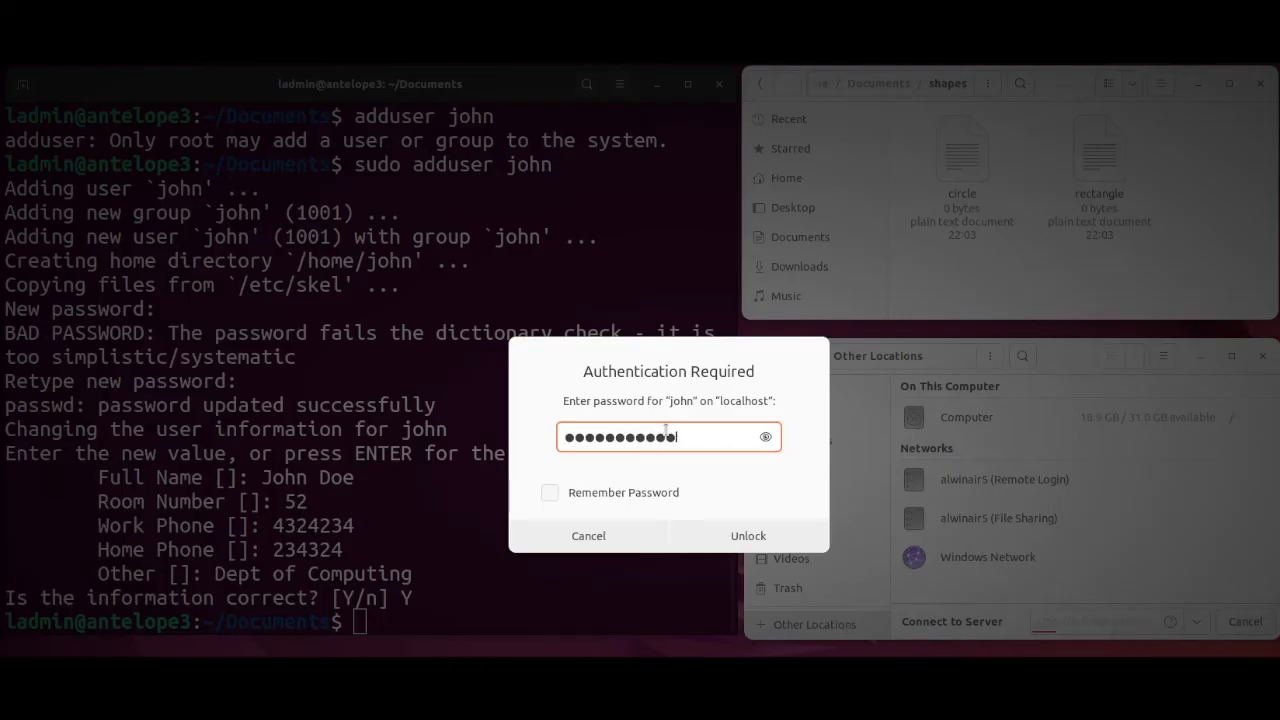
pyautogui.click(748, 536)
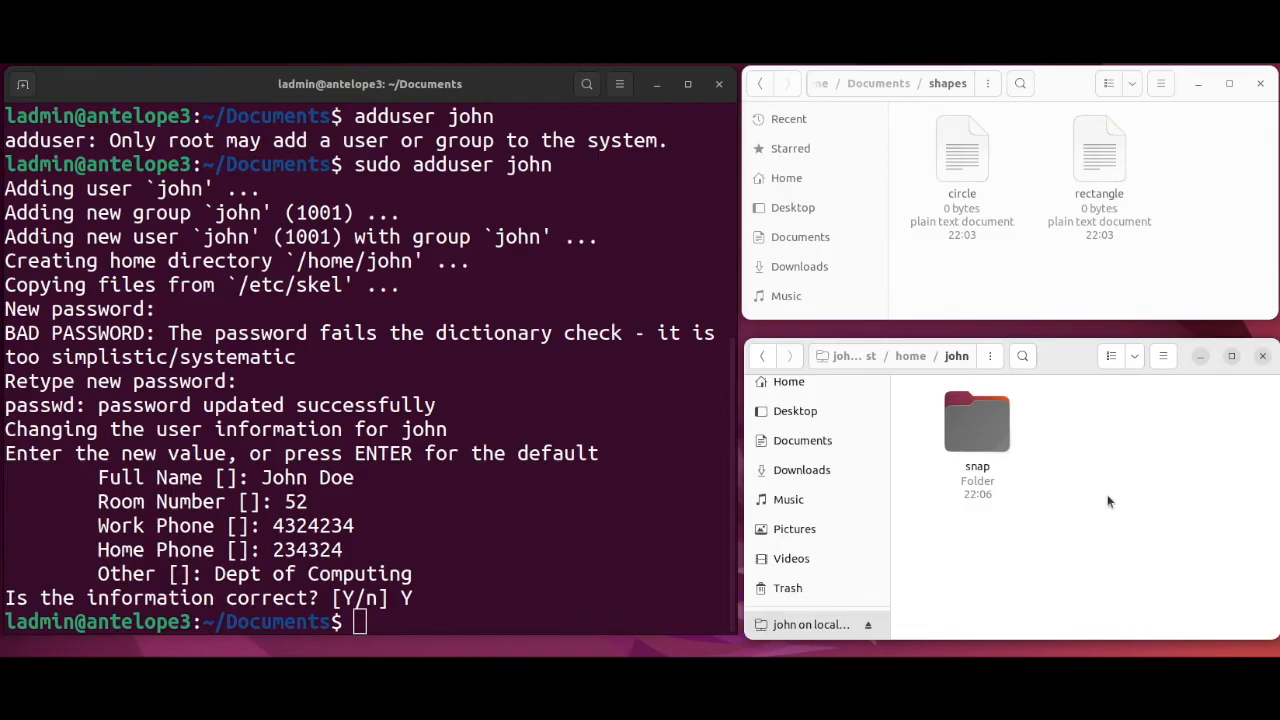
pyautogui.moveTo(1104, 468)
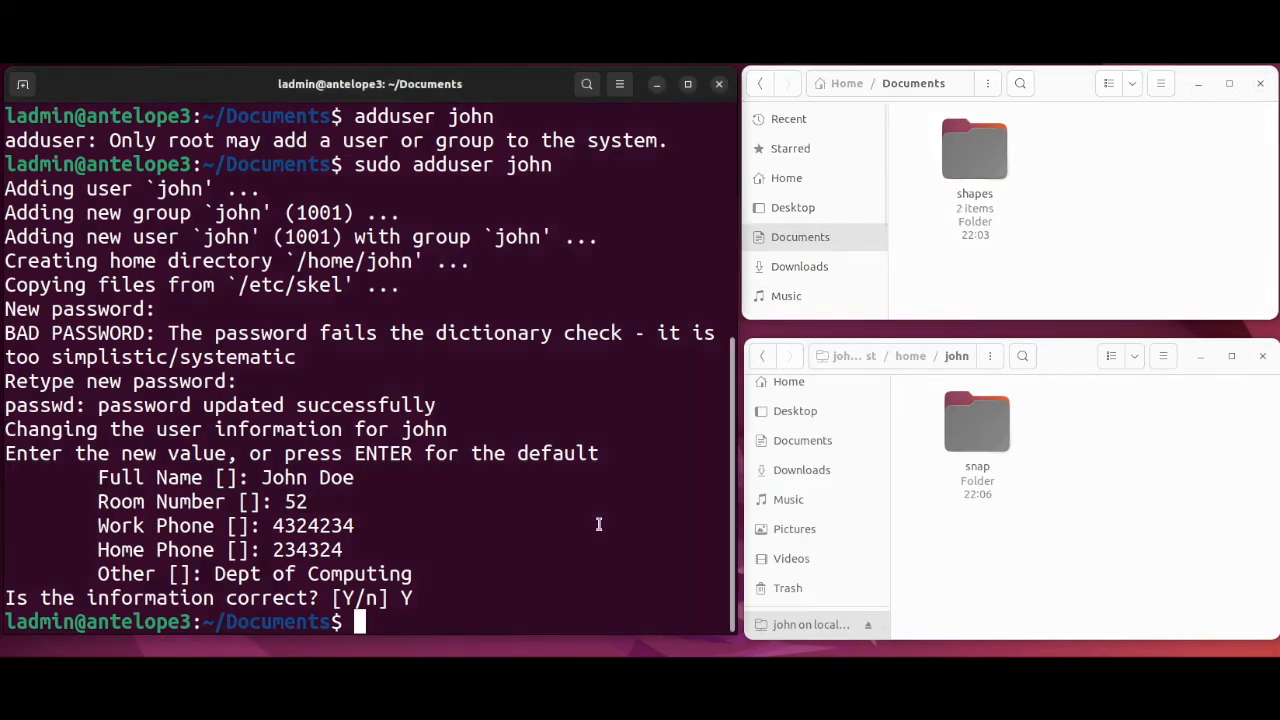
# List Documents in the terminal, showing the shapes folder
pyautogui.write('ls')
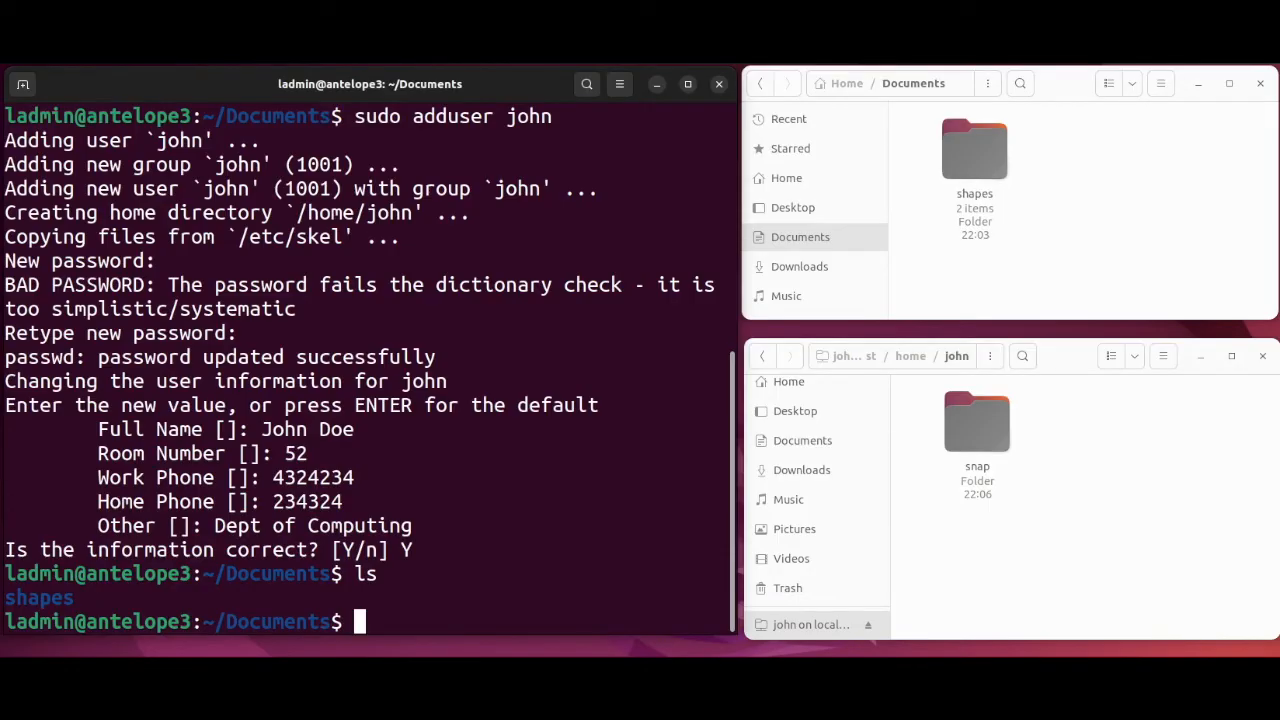
# Run scp -r shapes john@localhost:/home/john/ to copy the folder to john's home
pyautogui.write('scp -r')
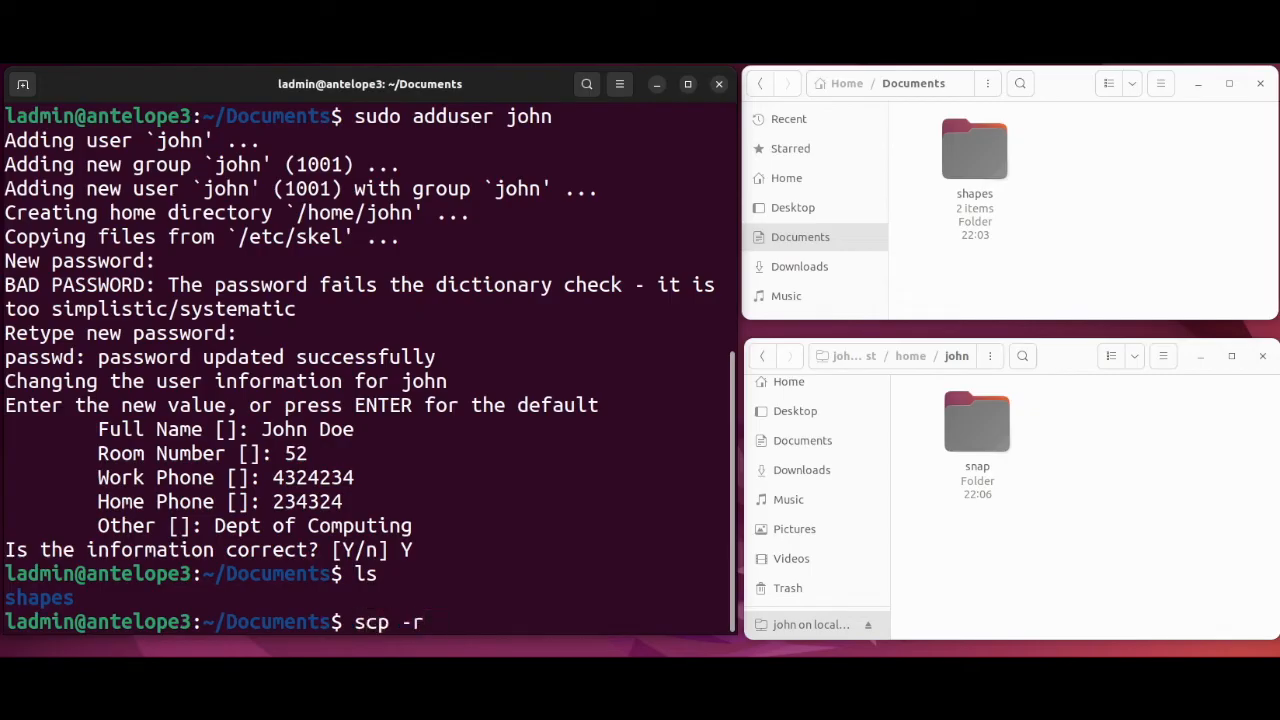
pyautogui.write('shapes')
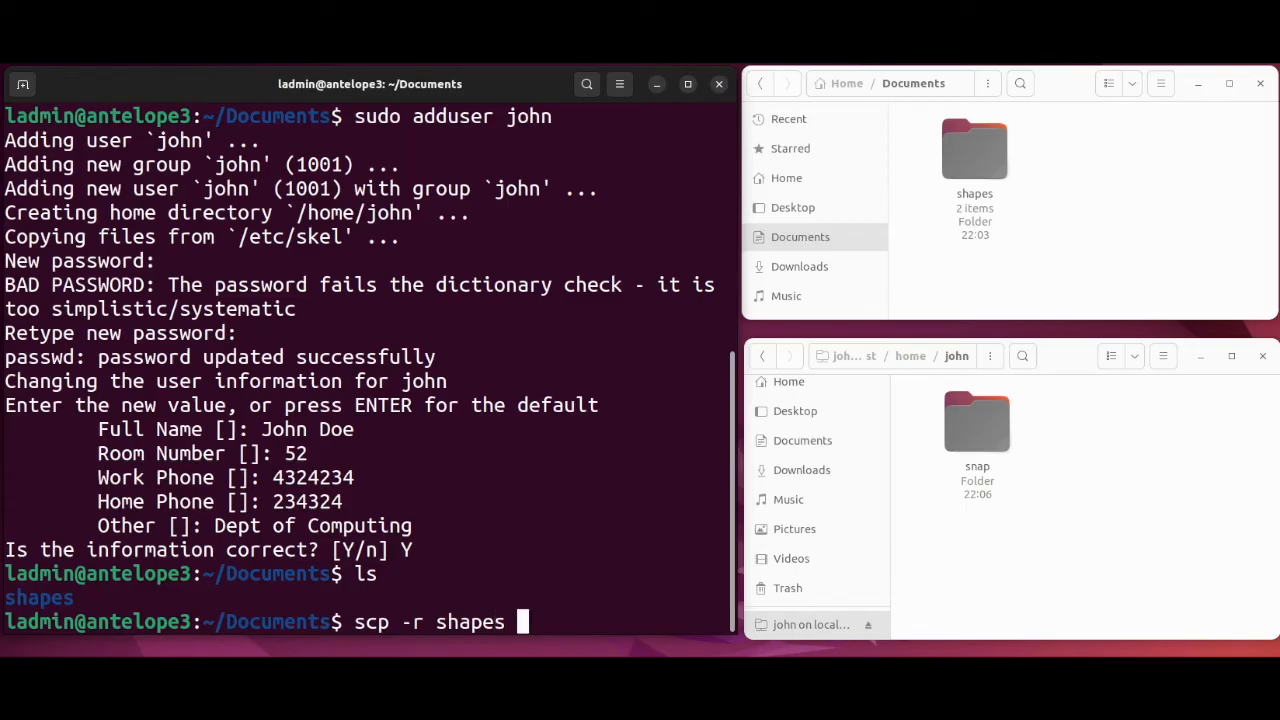
pyautogui.write('jo')
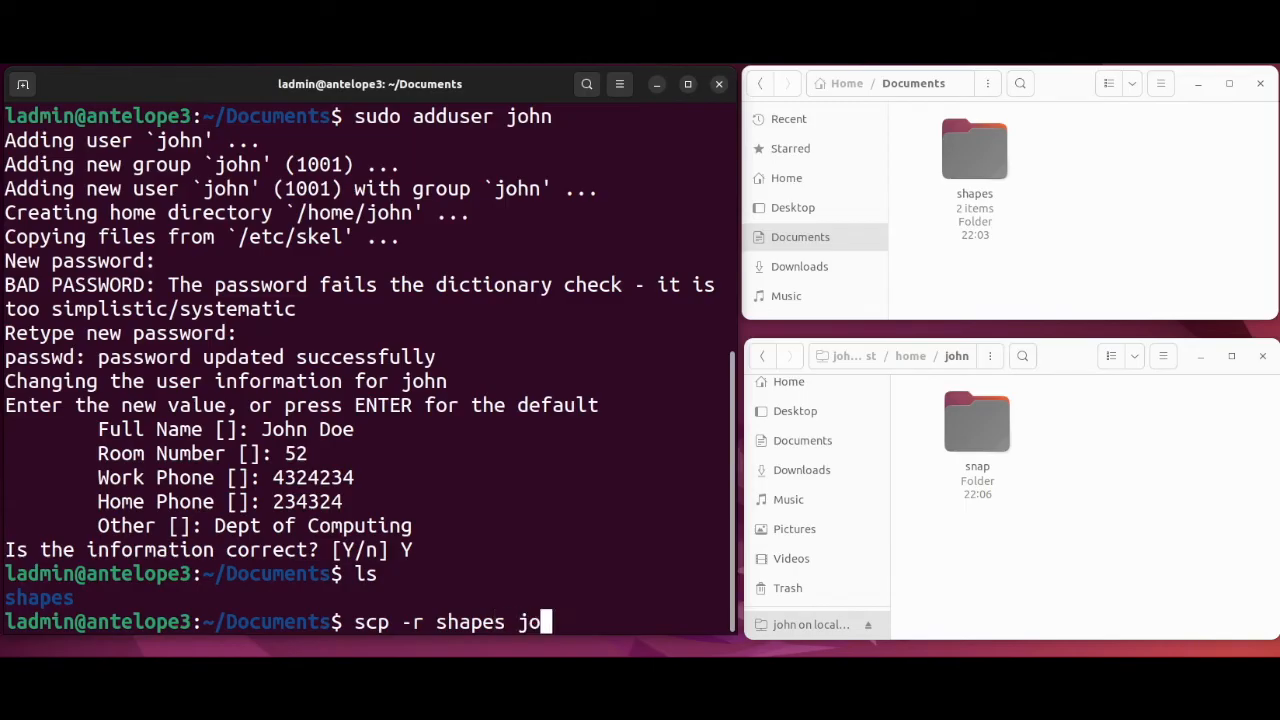
pyautogui.write('hn@')
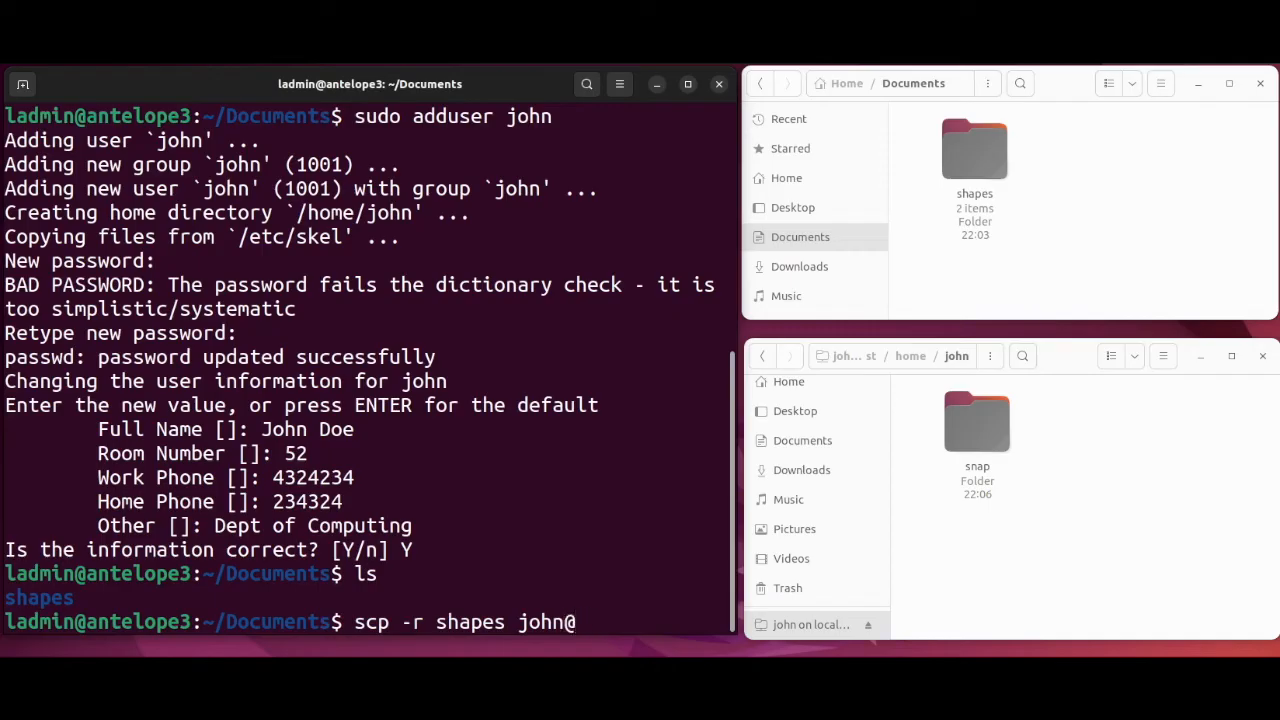
pyautogui.write('localhos')
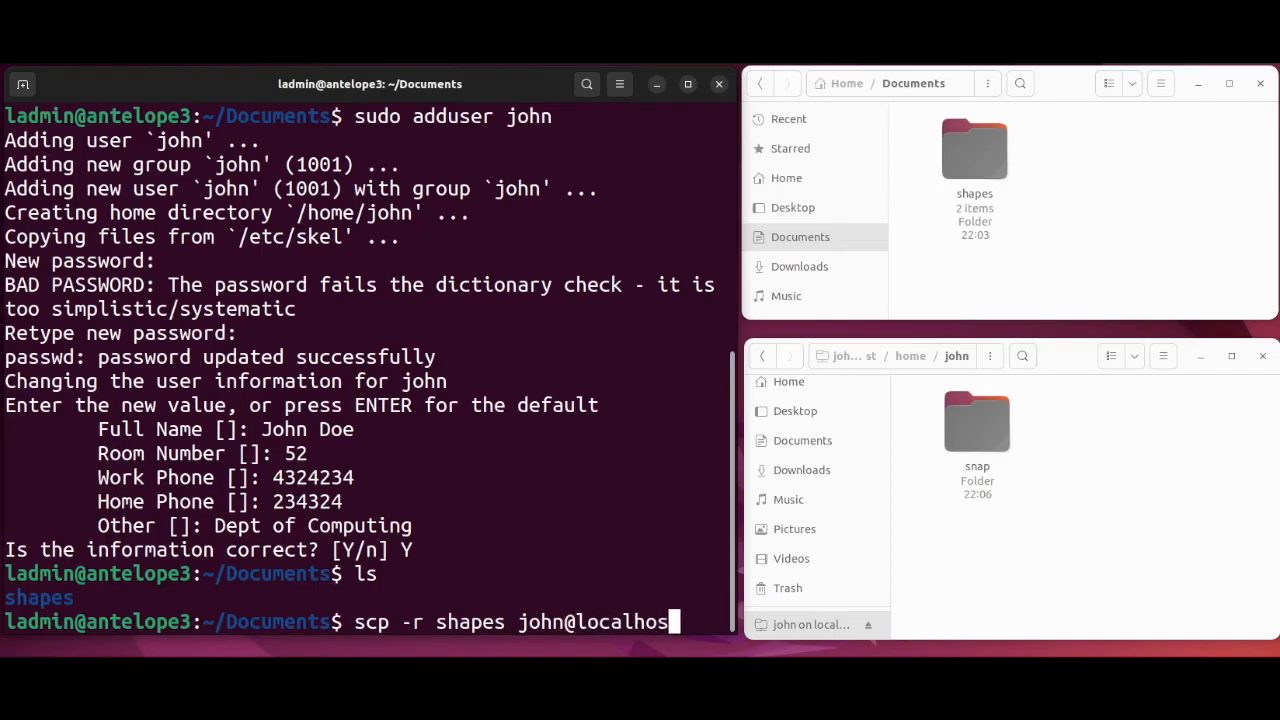
pyautogui.write('t')
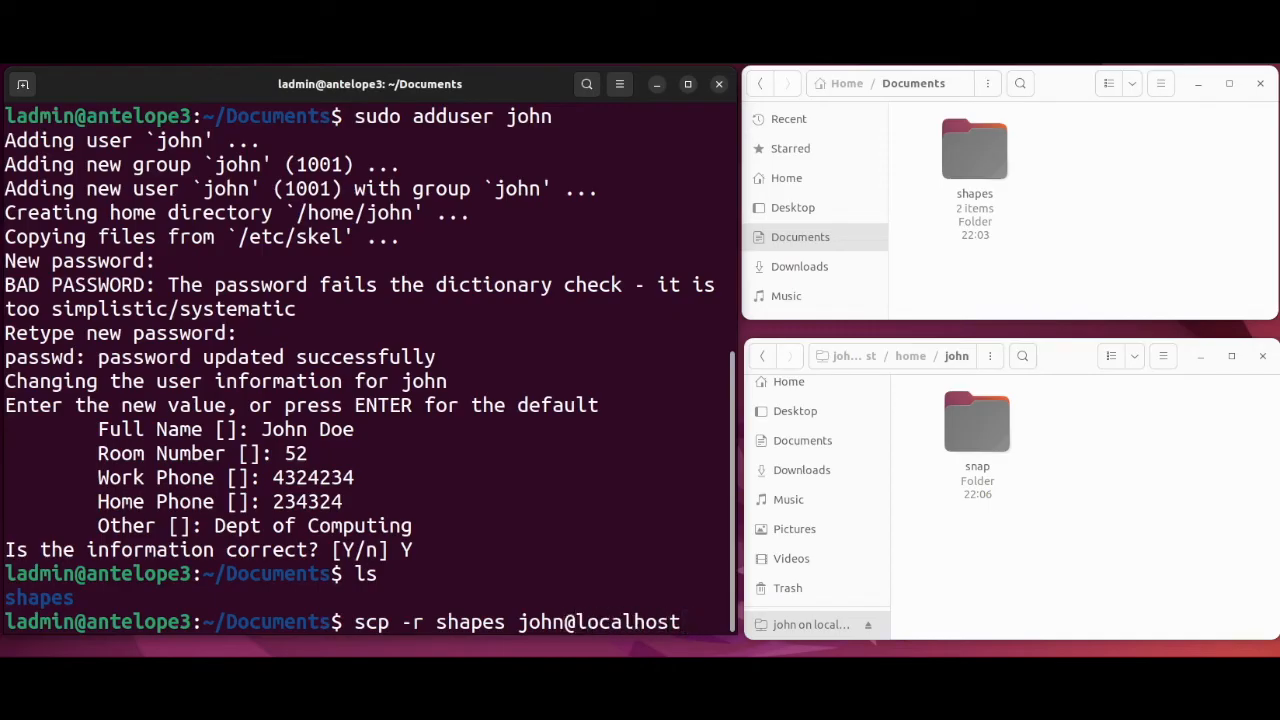
pyautogui.write(':/home')
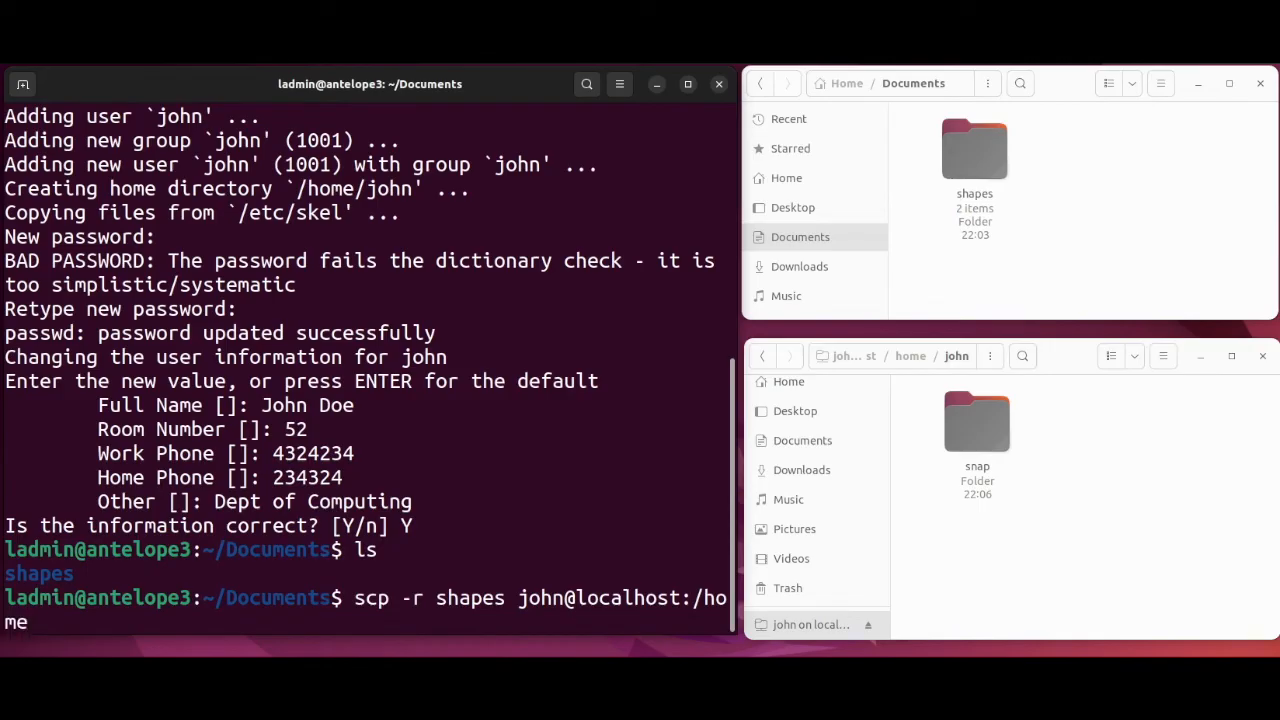
pyautogui.write('/')
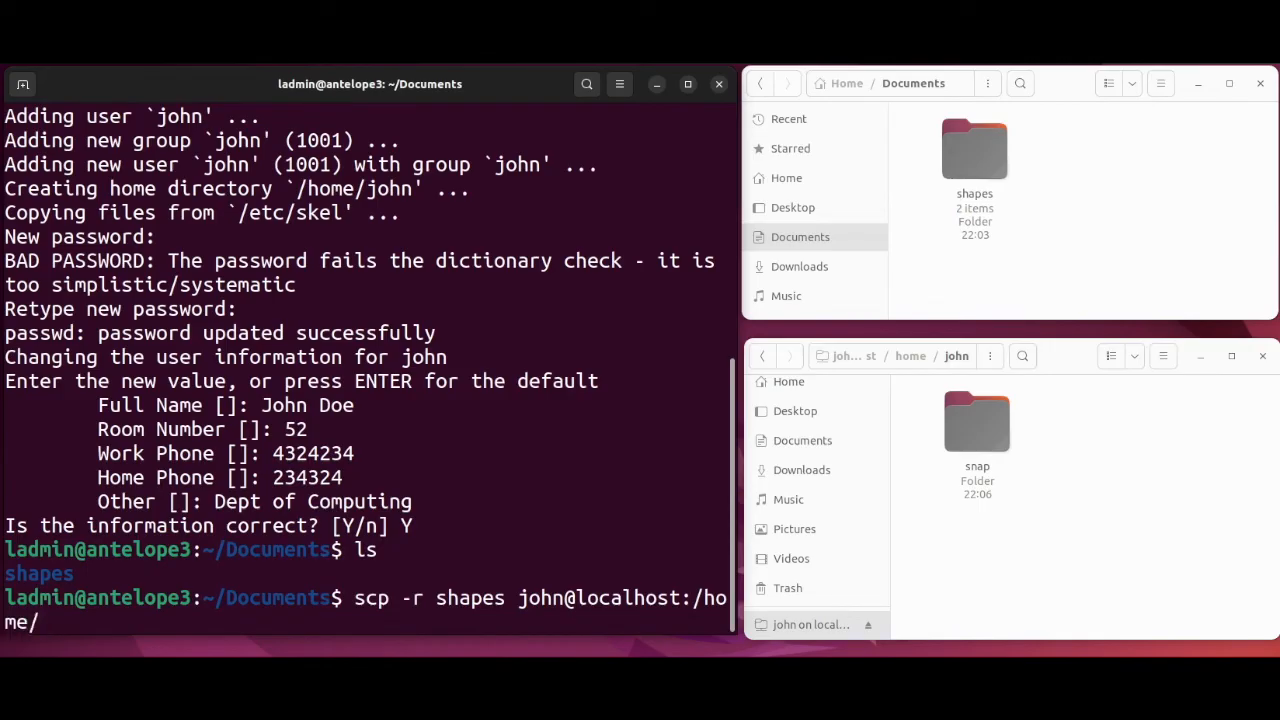
pyautogui.write('john')
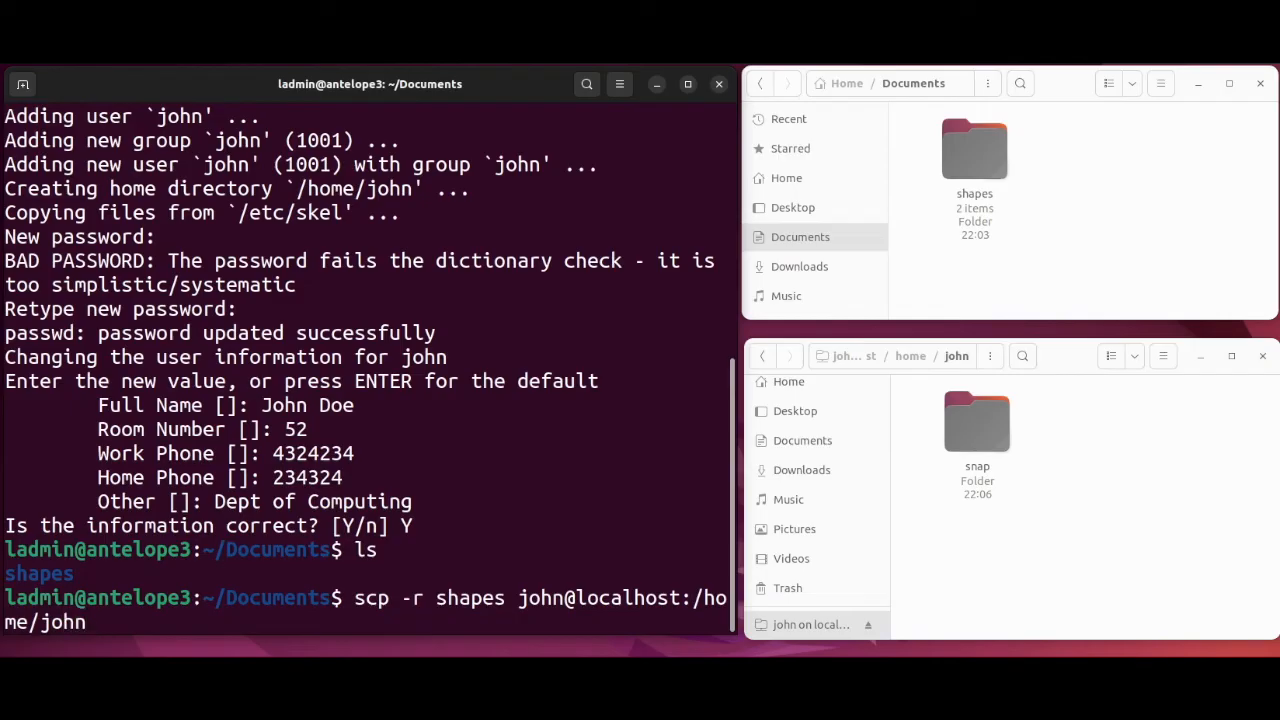
pyautogui.write('/')
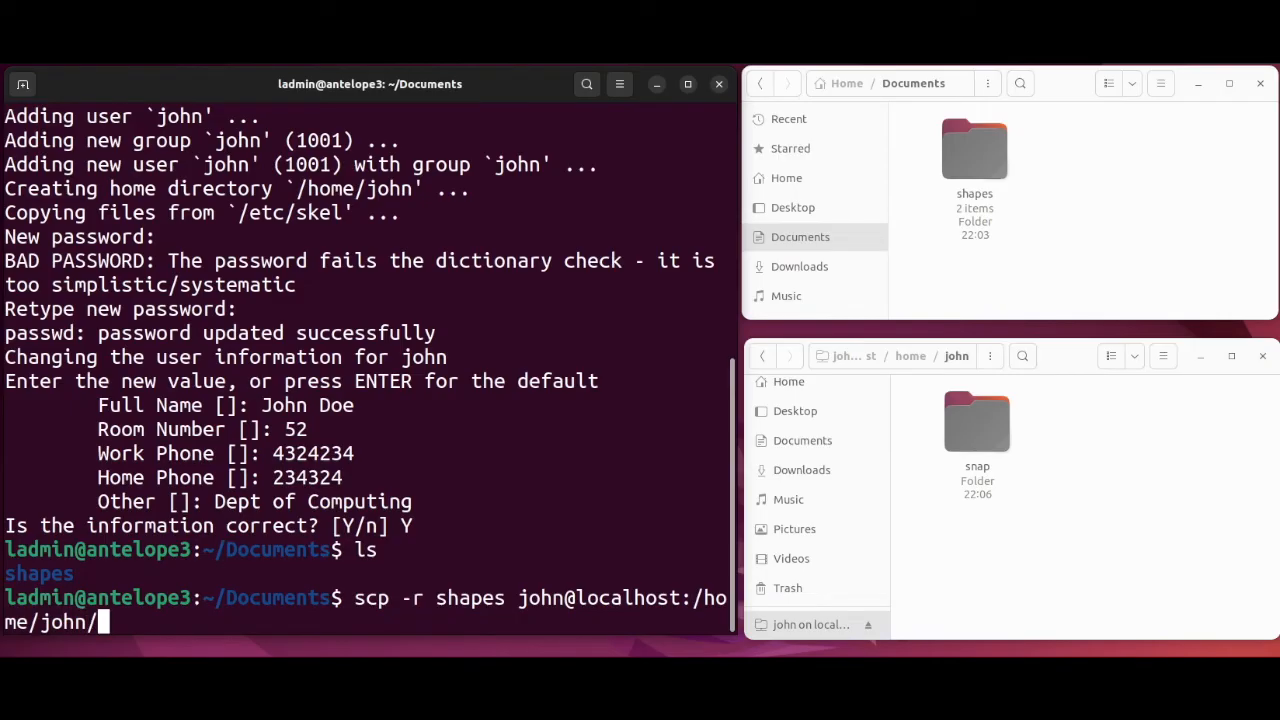
pyautogui.press('Return')
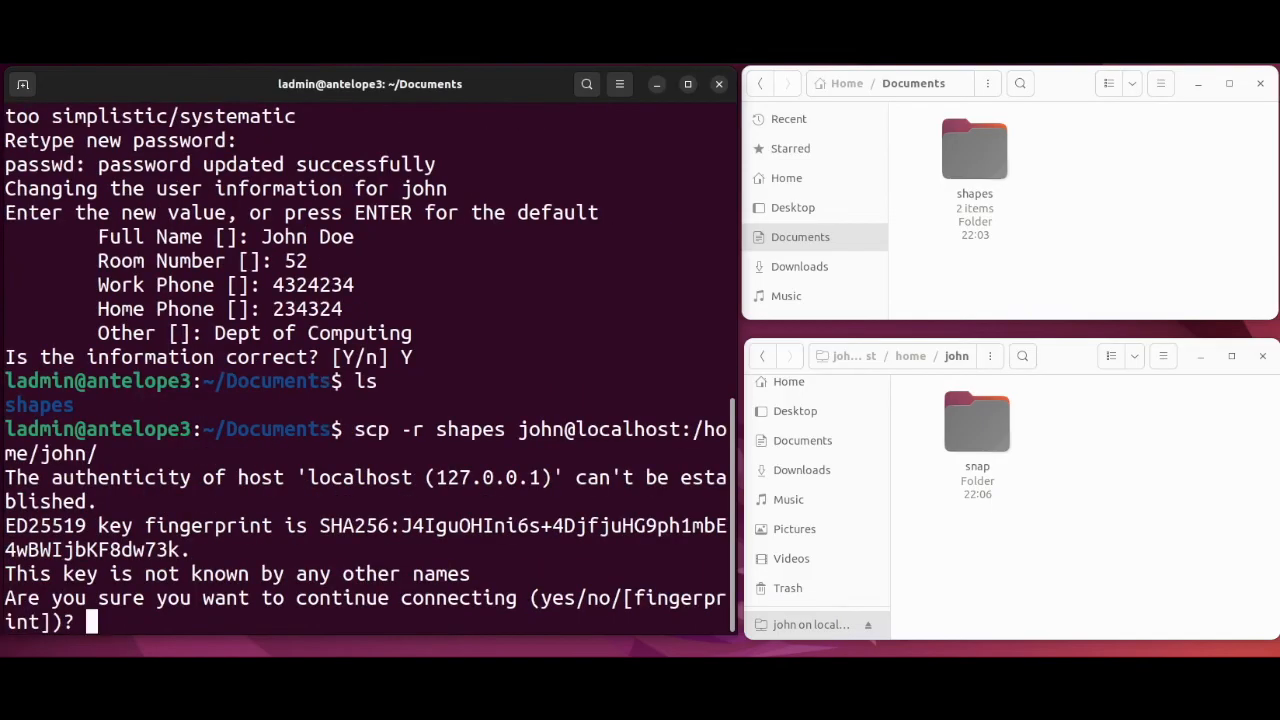
# Answer yes to the localhost host-key prompt so scp copies rectangle and circle to john's home
pyautogui.write('yes')
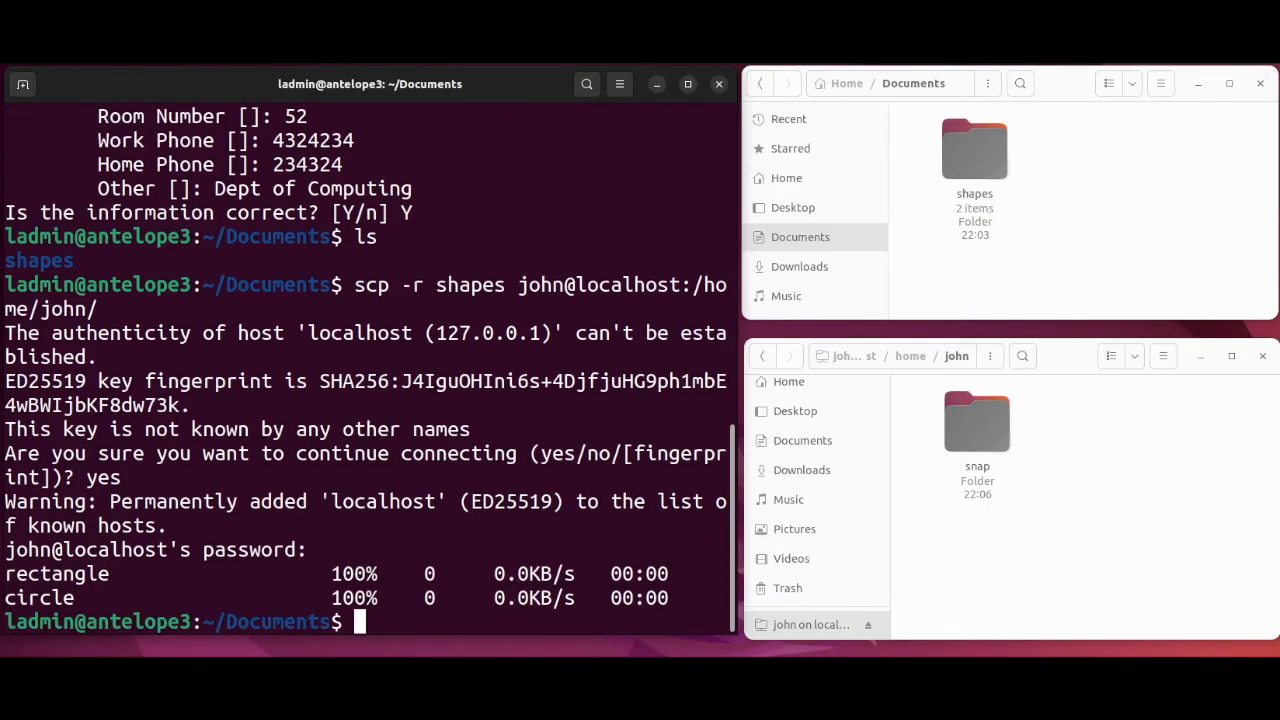
pyautogui.click(976, 420)
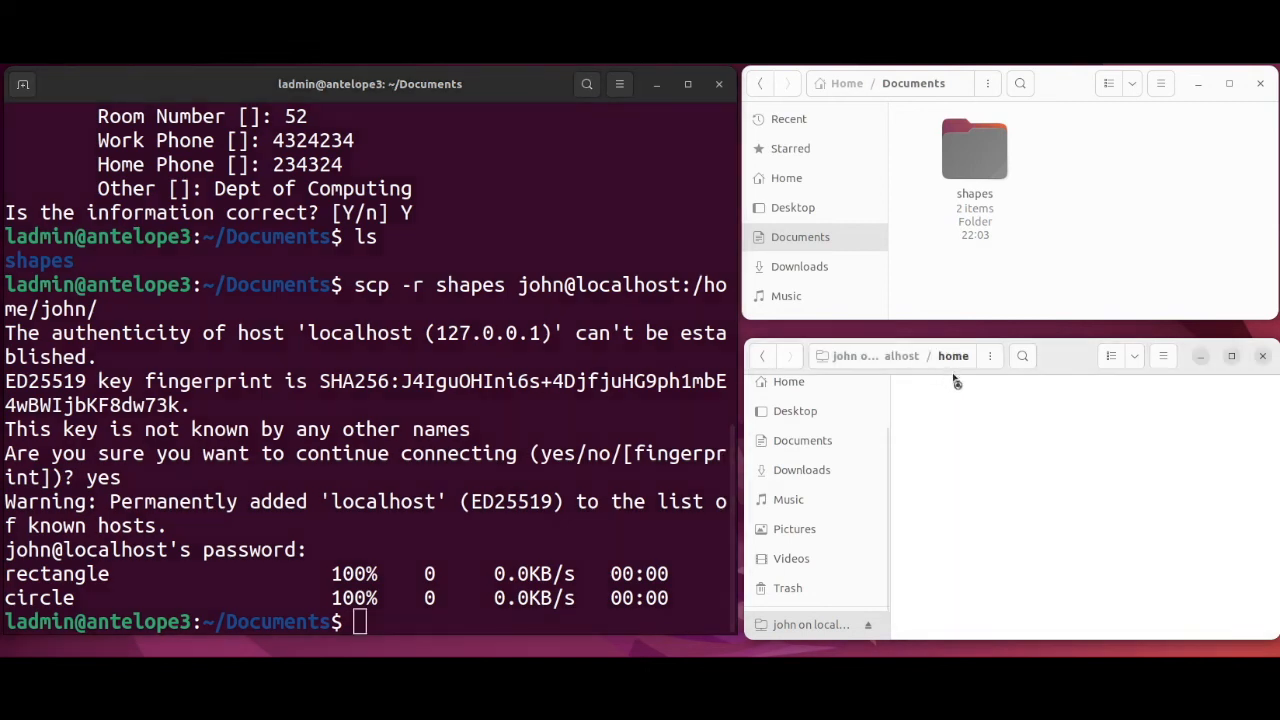
# Show john's copied shapes folder (circle, rectangle) over sftp beside ladmin's local shapes folder
pyautogui.click(964, 420)
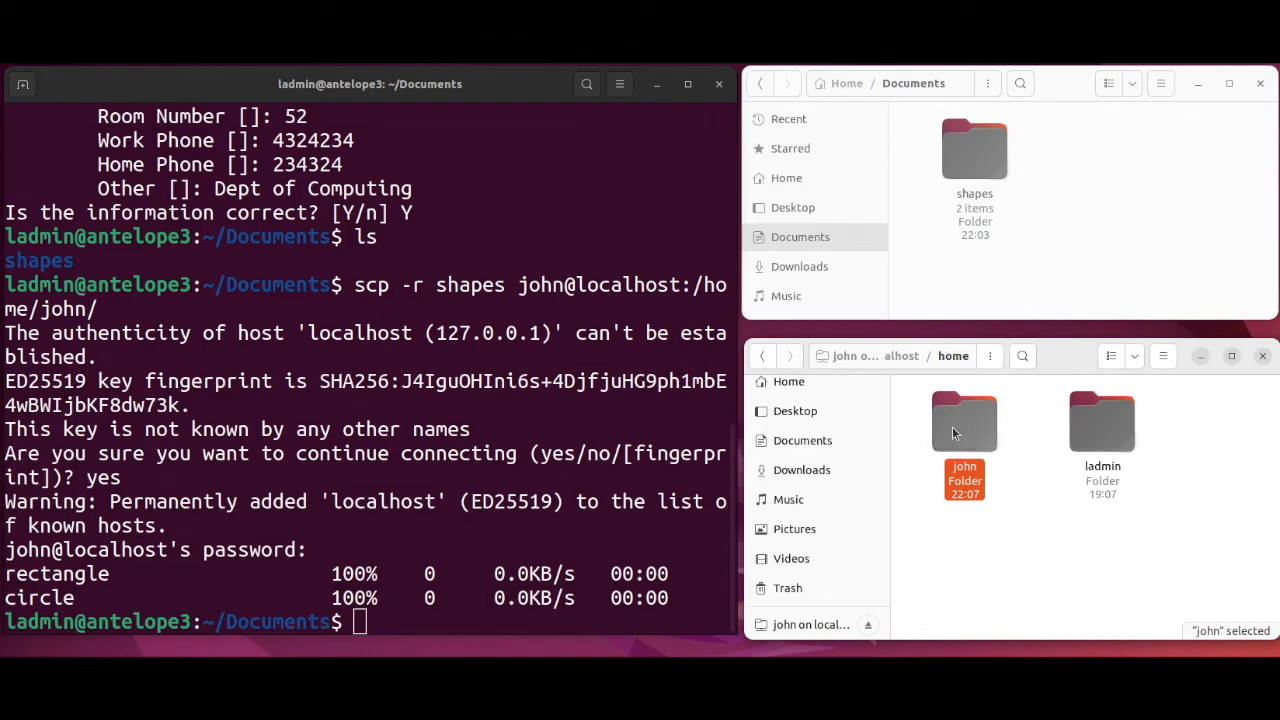
pyautogui.doubleClick(964, 440)
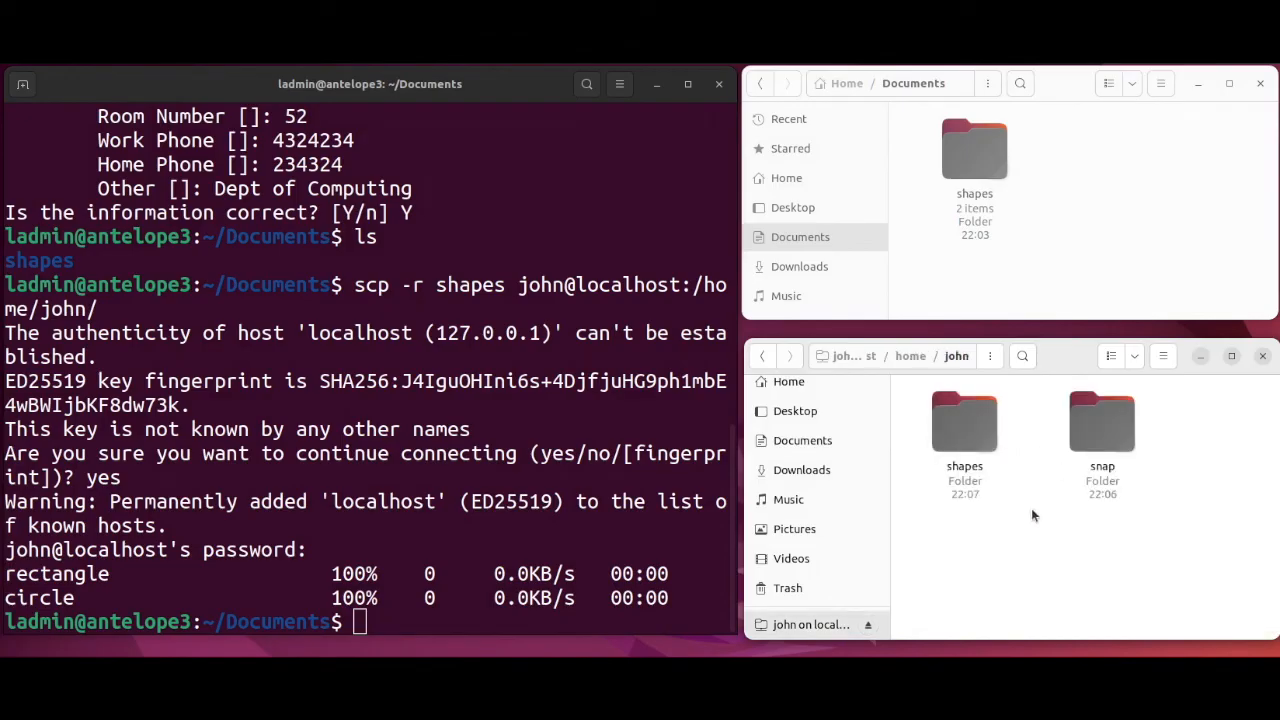
pyautogui.moveTo(964, 420)
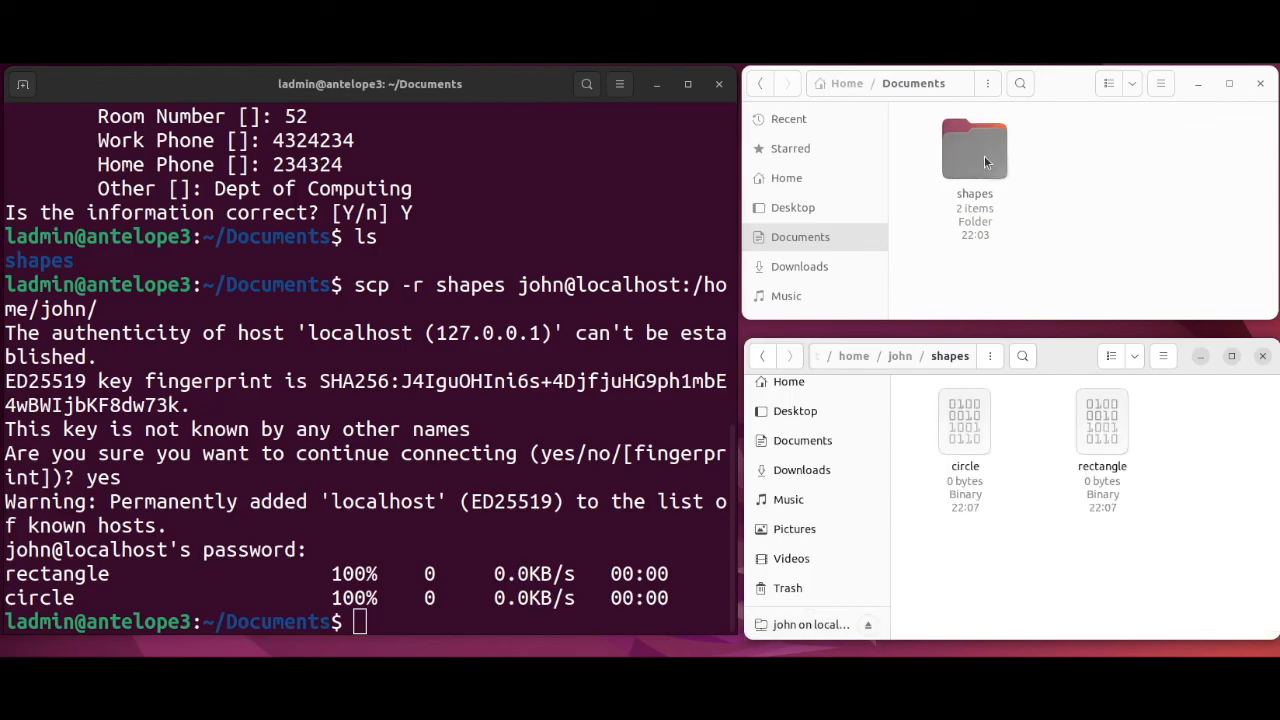
pyautogui.doubleClick(974, 150)
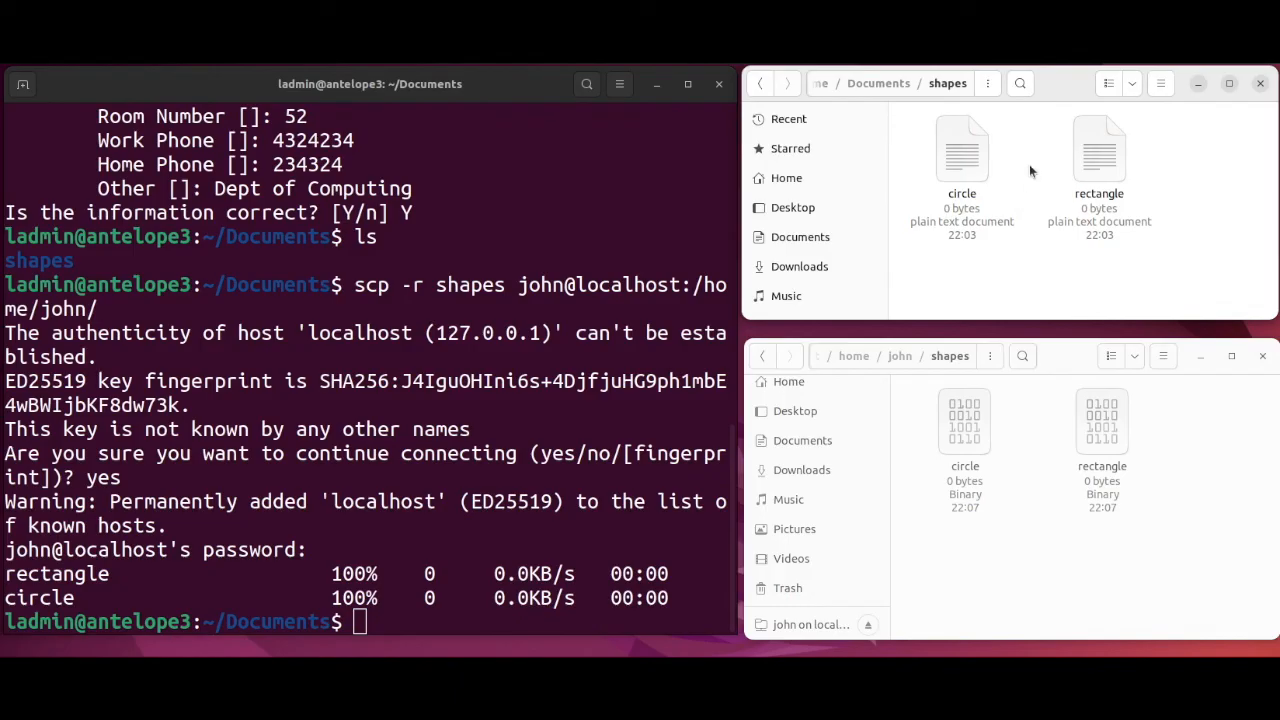
pyautogui.moveTo(1002, 180)
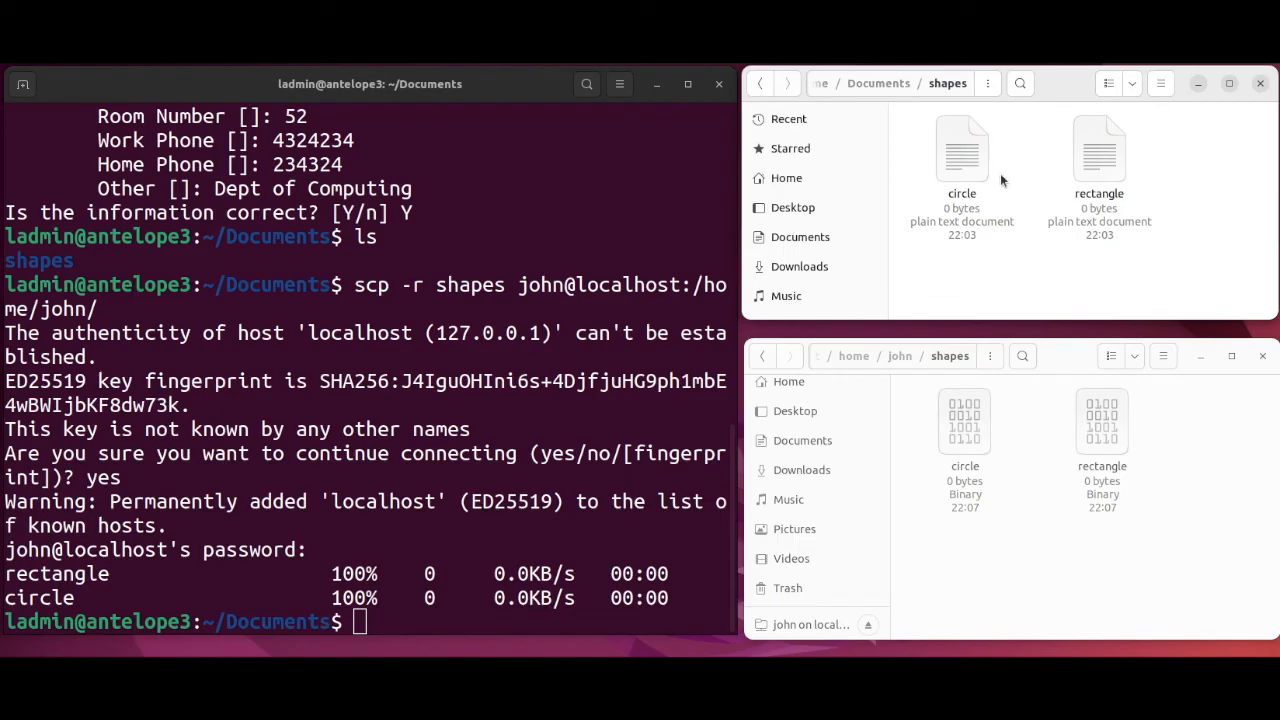